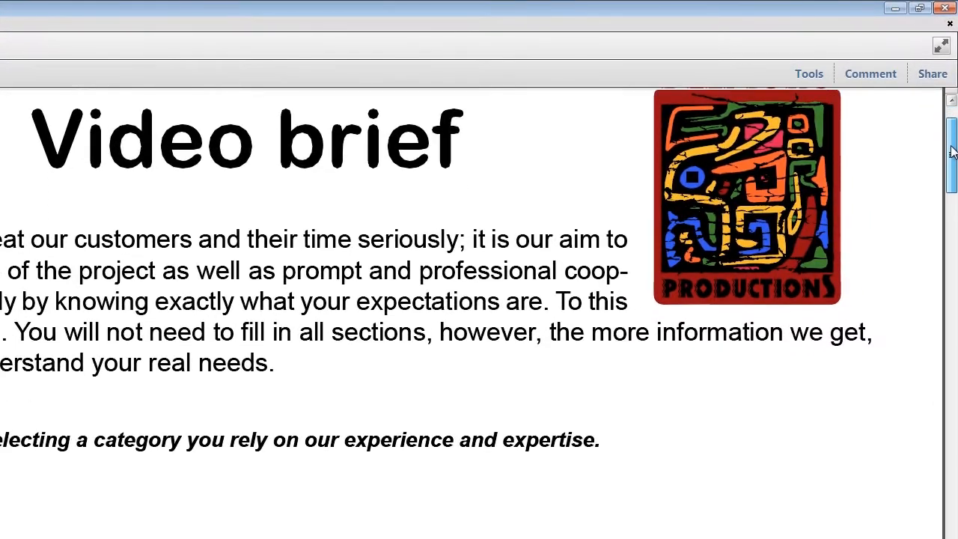
Scroll down through page 1 of the Video brief form toward the Aim section
{"action": "scroll", "scroll_direction": "down", "scroll_amount": 3}
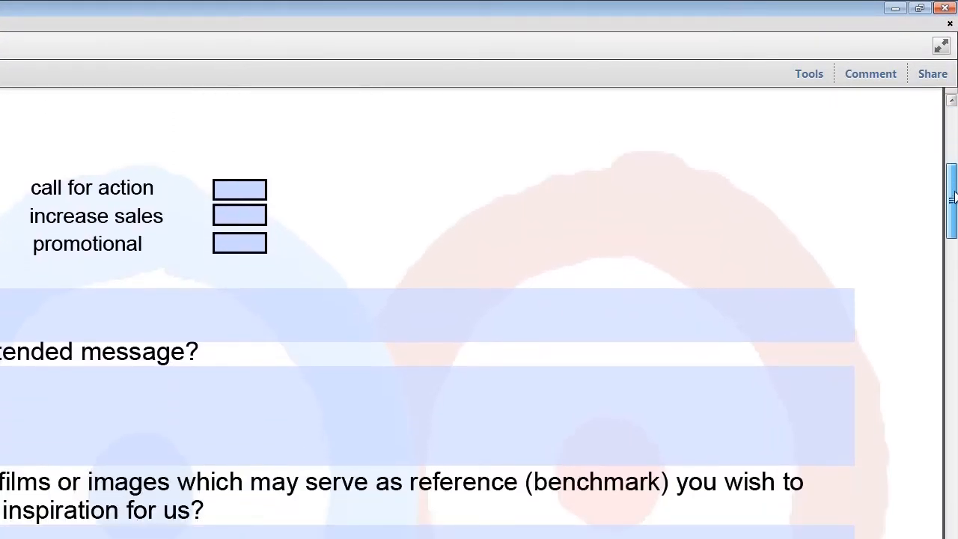
{"action": "scroll", "scroll_direction": "down", "scroll_amount": 3}
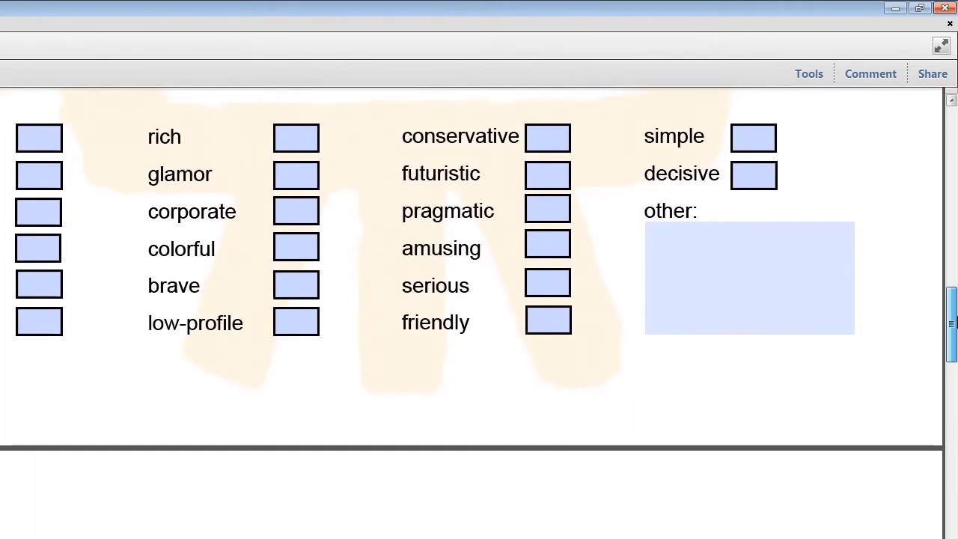
{"action": "scroll", "scroll_direction": "down", "scroll_amount": 3}
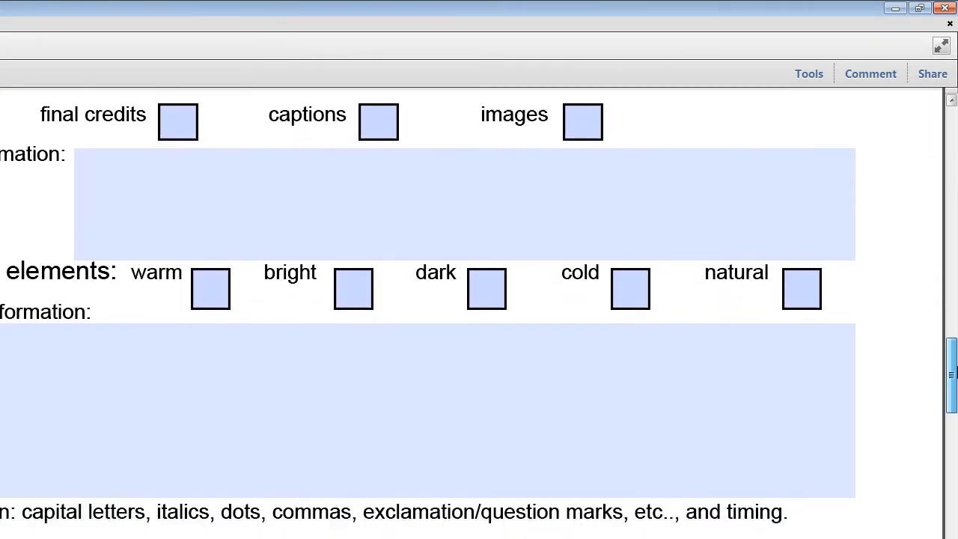
{"action": "scroll", "scroll_direction": "down", "scroll_amount": 3}
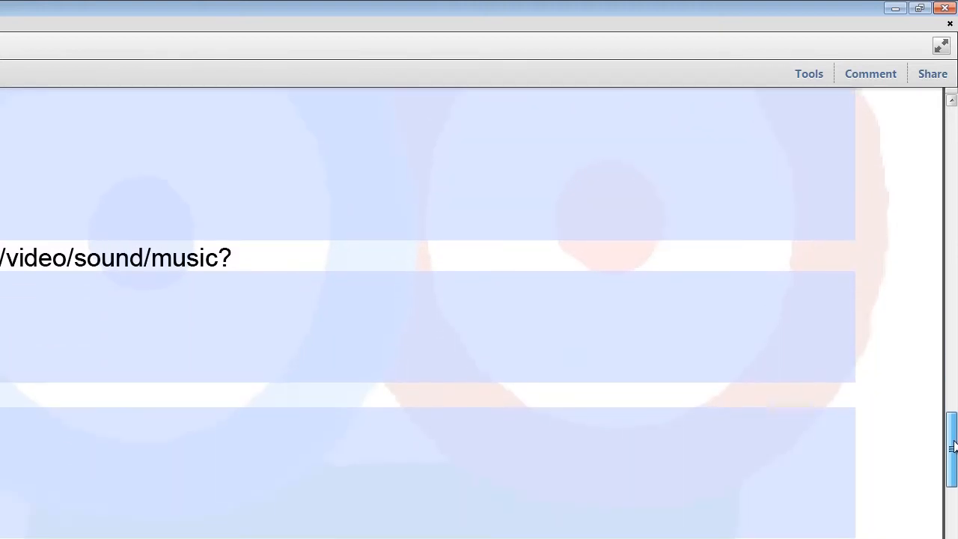
{"action": "scroll", "scroll_direction": "down", "scroll_amount": 3}
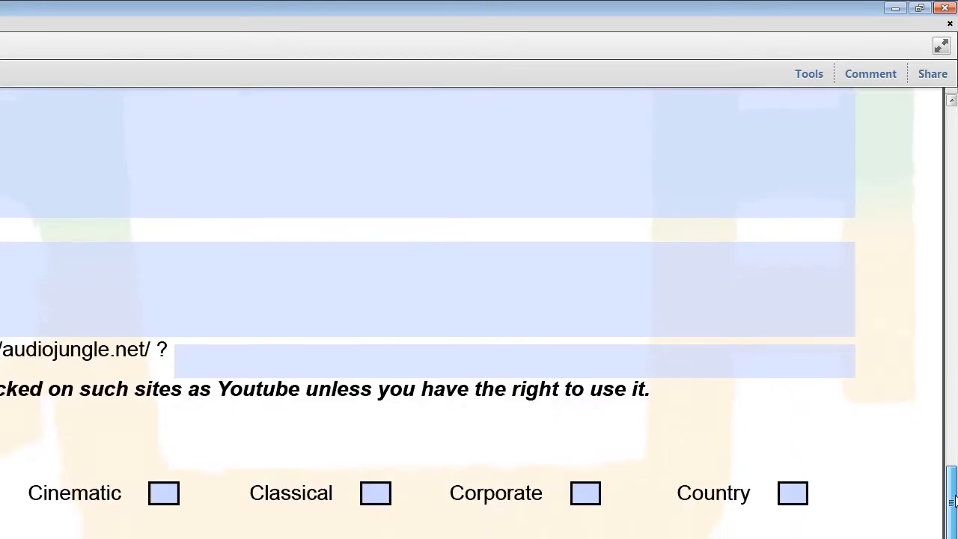
{"action": "scroll", "scroll_direction": "down", "scroll_amount": 3}
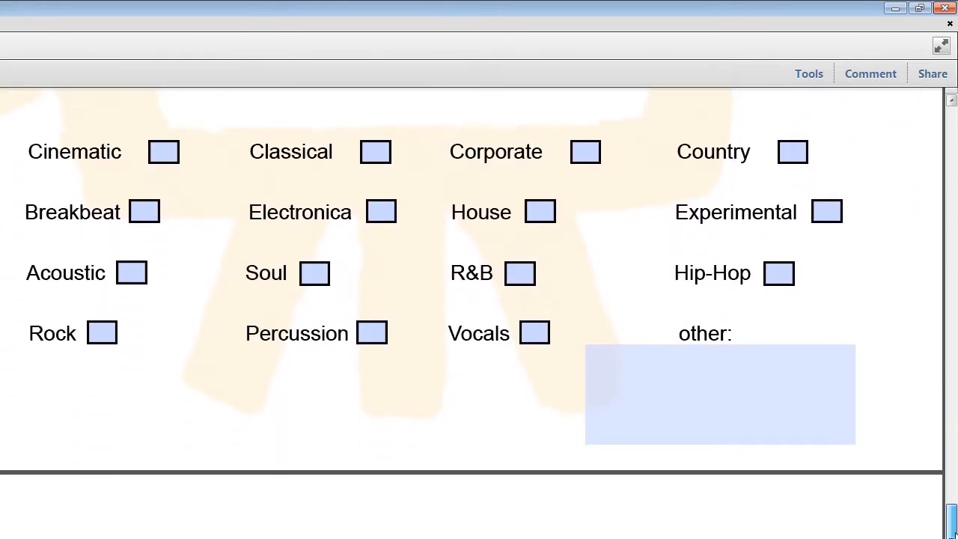
{"action": "scroll", "scroll_direction": "down", "scroll_amount": 3}
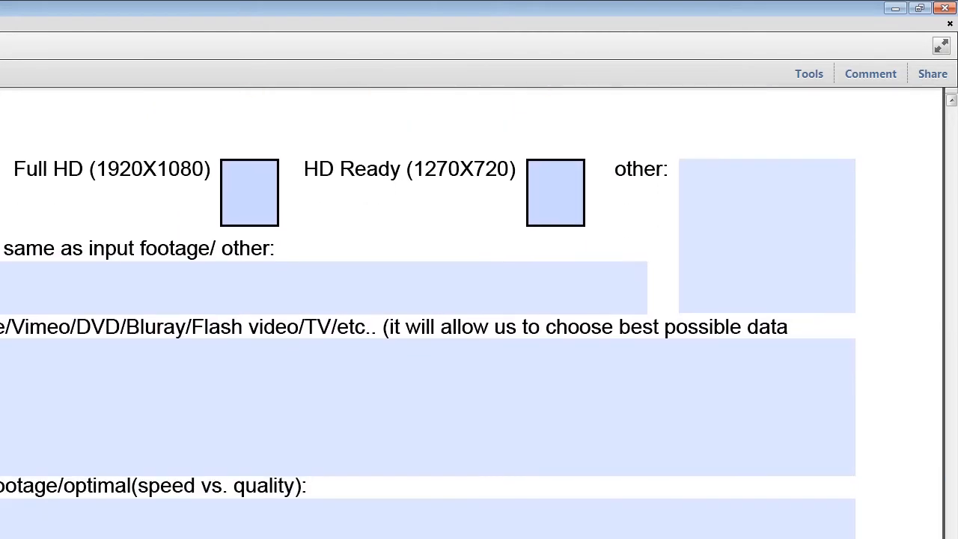
{"action": "scroll", "scroll_direction": "down", "scroll_amount": 3}
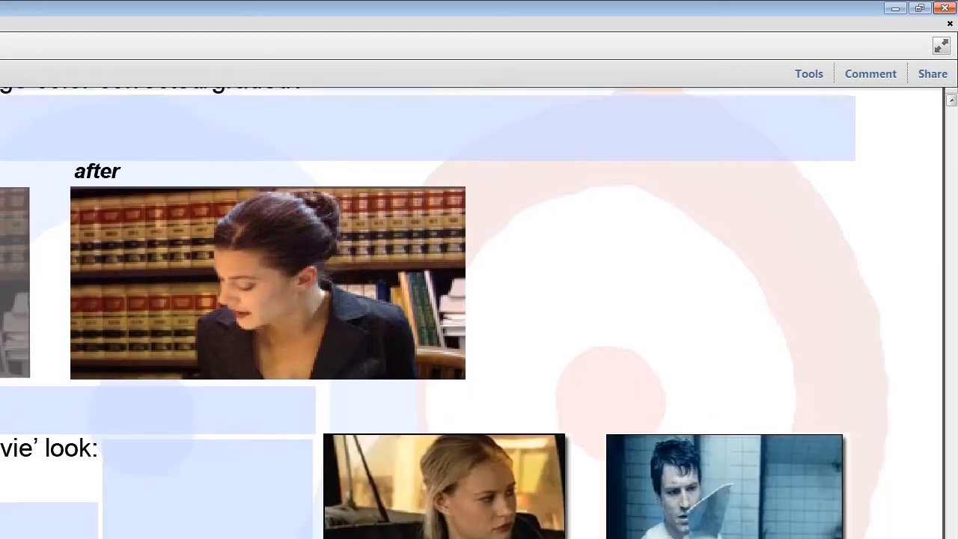
{"action": "scroll", "scroll_direction": "down", "scroll_amount": 3}
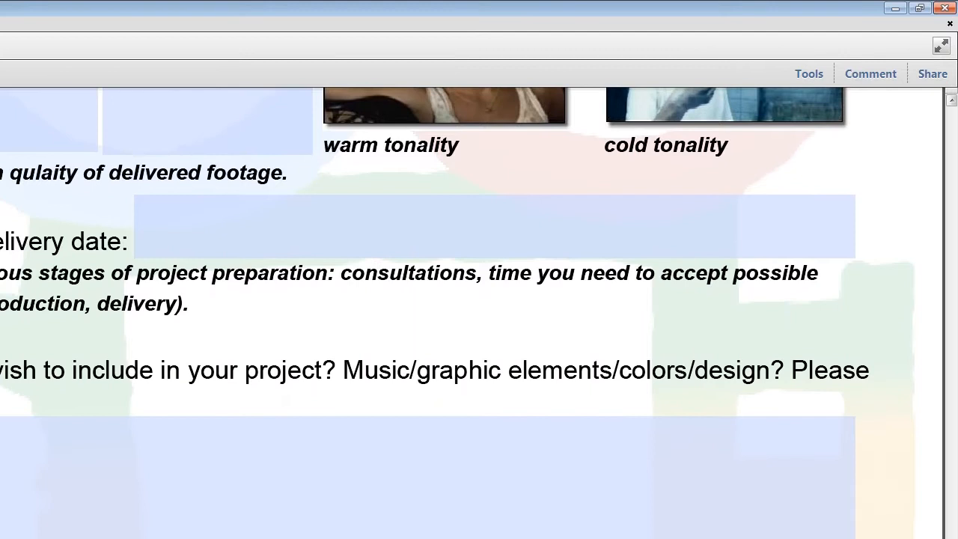
{"action": "scroll", "scroll_direction": "down", "scroll_amount": 3}
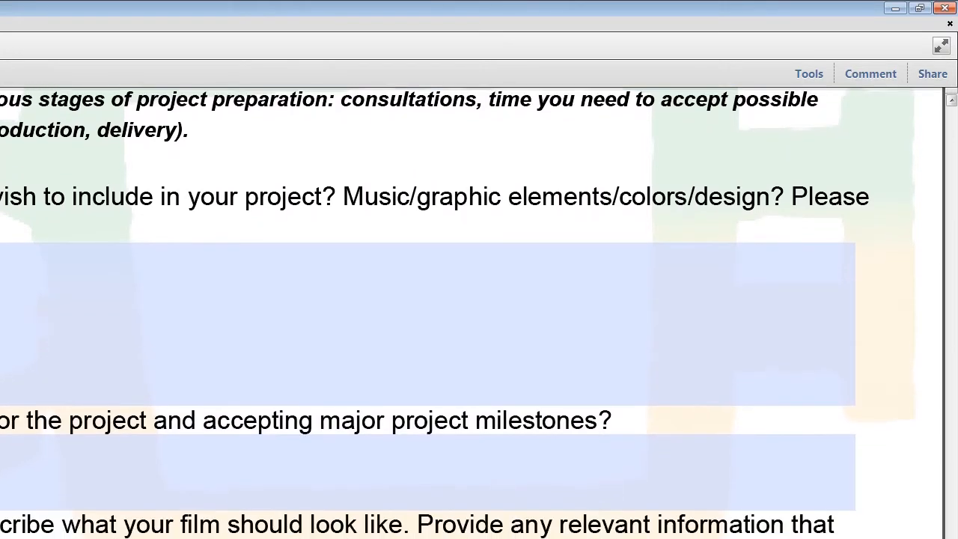
{"action": "scroll", "scroll_direction": "up", "scroll_amount": 3}
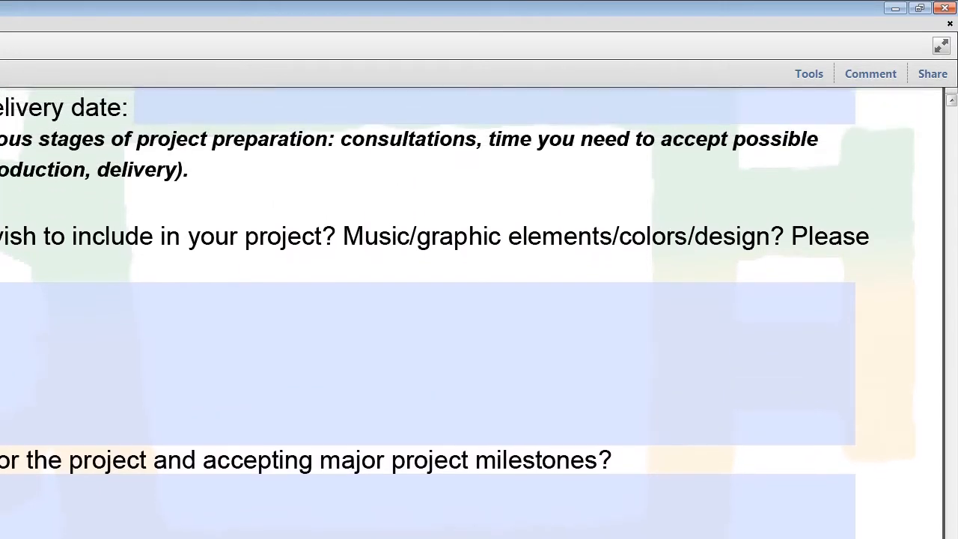
{"action": "scroll", "scroll_direction": "down", "scroll_amount": 3}
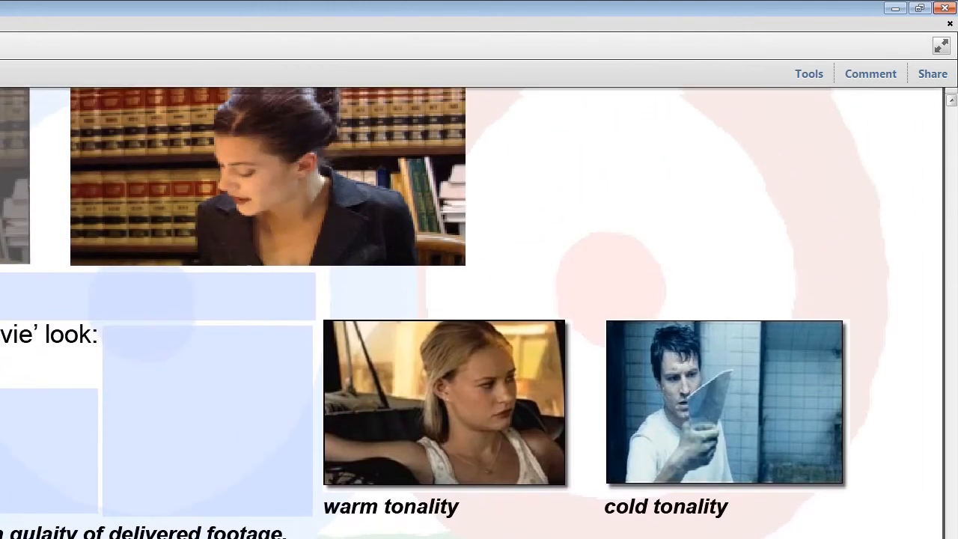
{"action": "scroll", "scroll_direction": "down", "scroll_amount": 3}
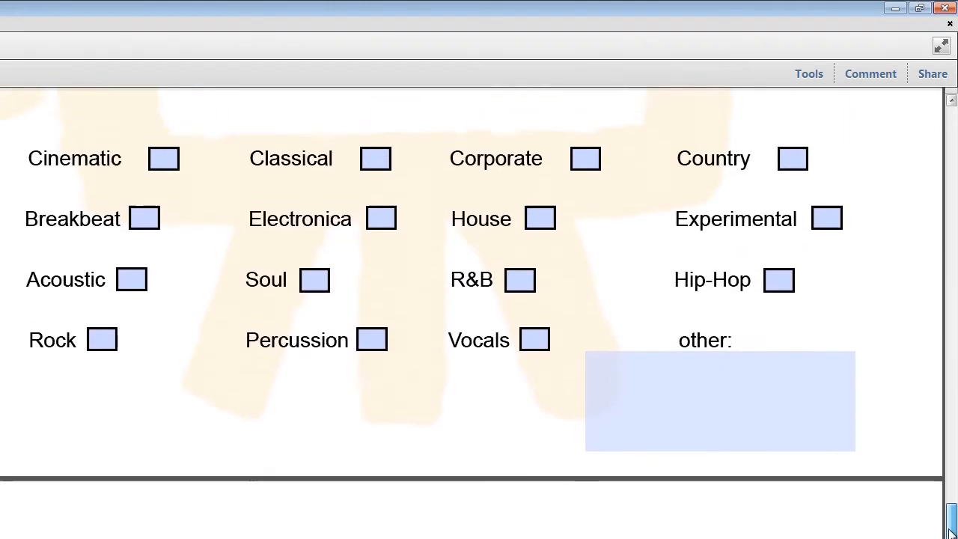
{"action": "scroll", "scroll_direction": "down", "scroll_amount": 3}
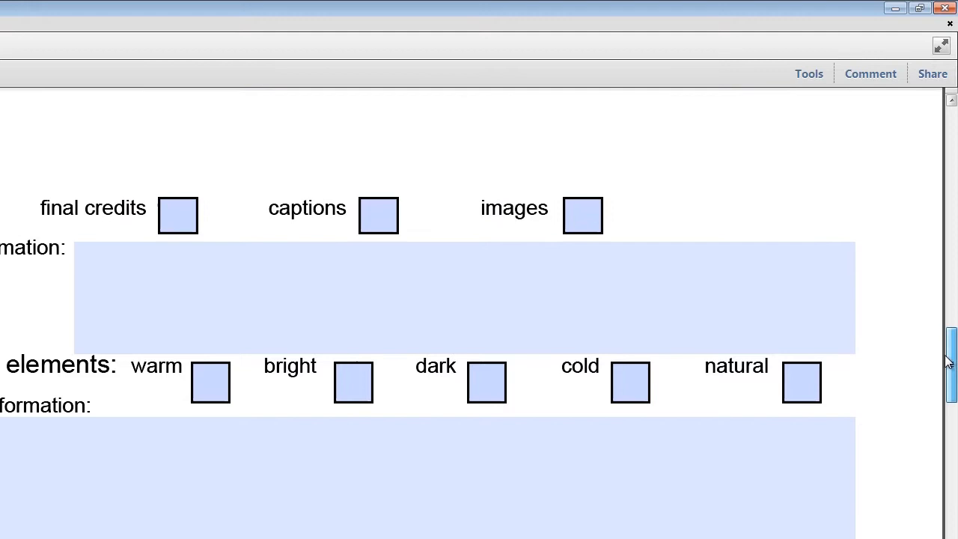
{"action": "scroll", "scroll_direction": "down", "scroll_amount": 3}
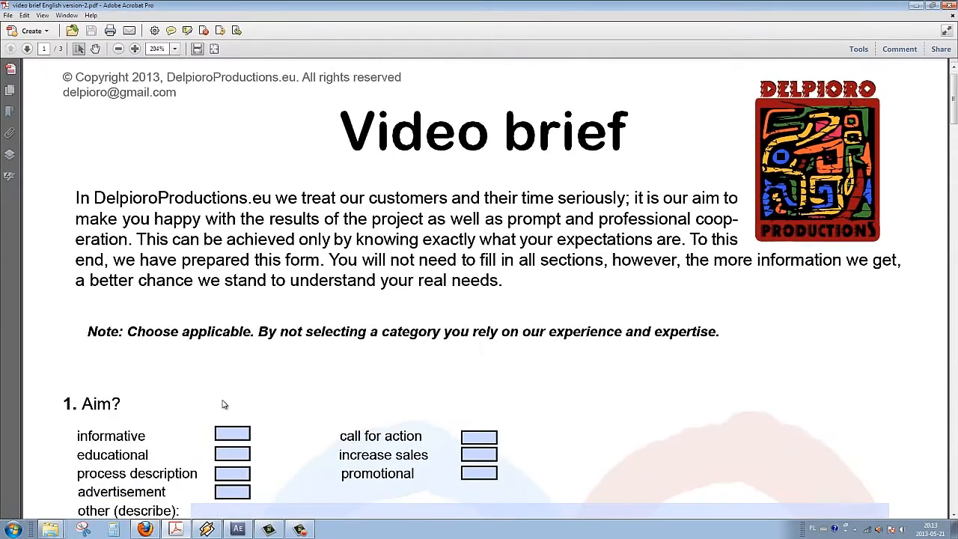
{"action": "scroll", "scroll_direction": "down", "scroll_amount": 3}
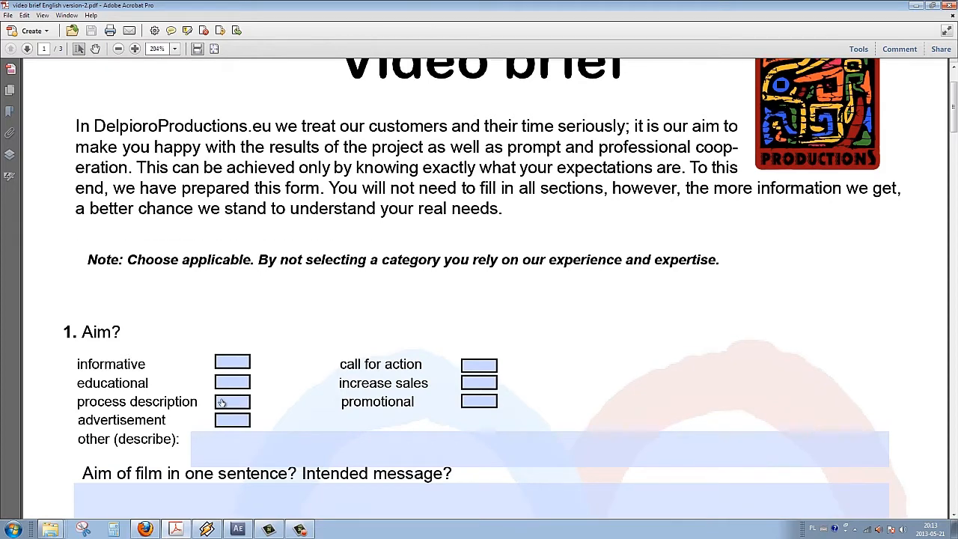
{"action": "scroll", "scroll_direction": "down", "scroll_amount": 3}
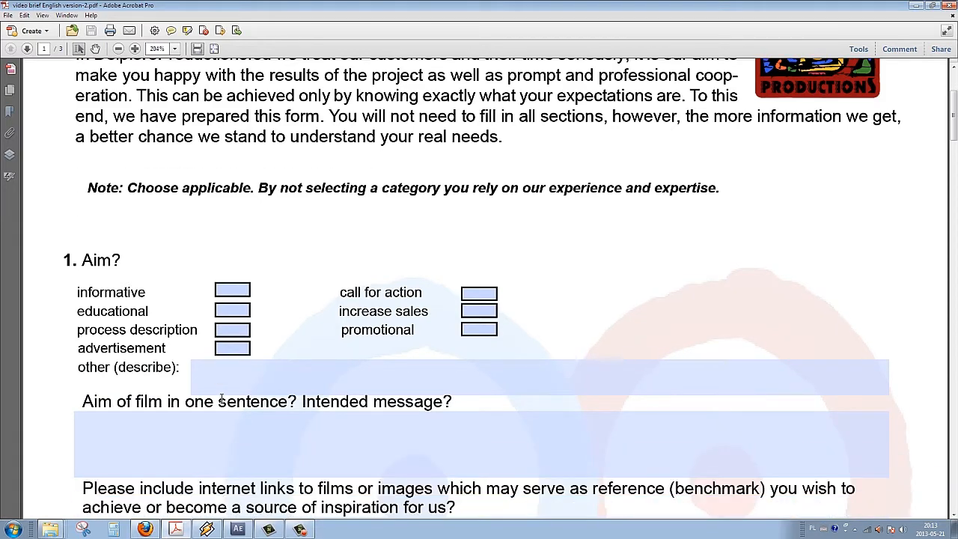
{"action": "scroll", "scroll_direction": "down", "scroll_amount": 3}
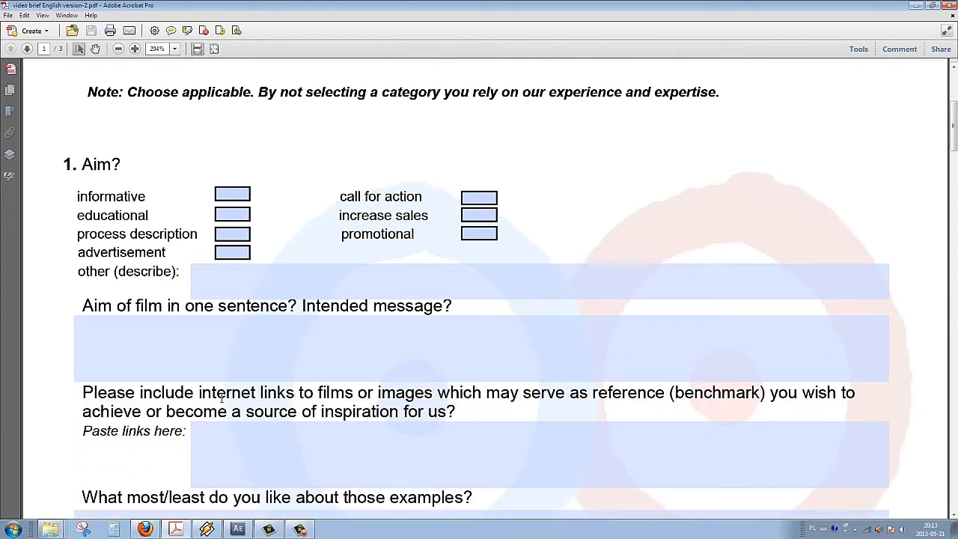
{"action": "scroll", "scroll_direction": "down", "scroll_amount": 3}
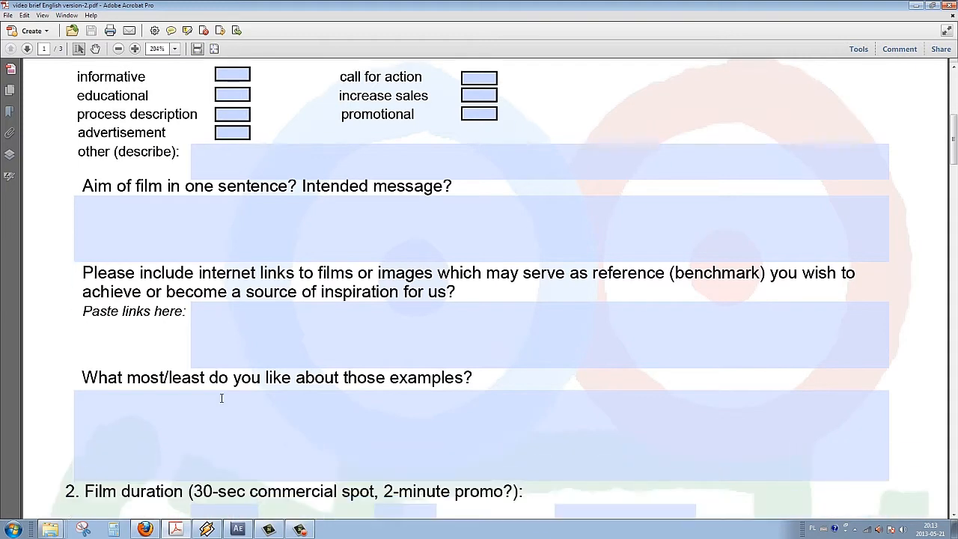
{"action": "scroll", "scroll_direction": "down", "scroll_amount": 3}
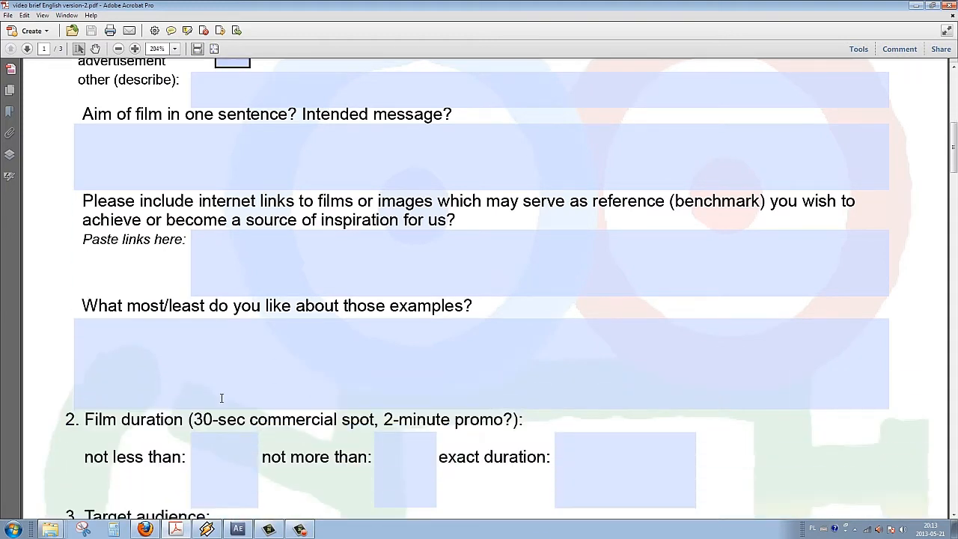
{"action": "scroll", "scroll_direction": "down", "scroll_amount": 3}
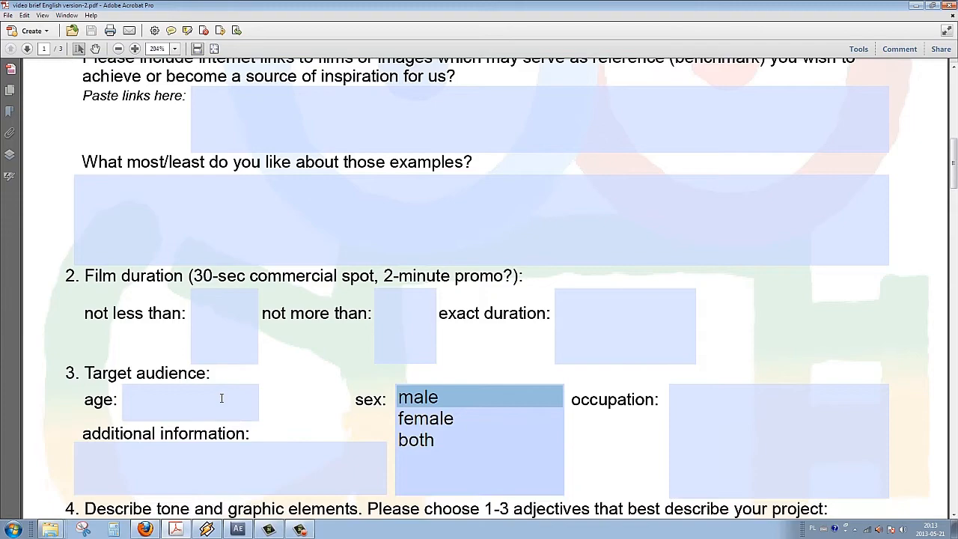
{"action": "scroll", "scroll_direction": "down", "scroll_amount": 3}
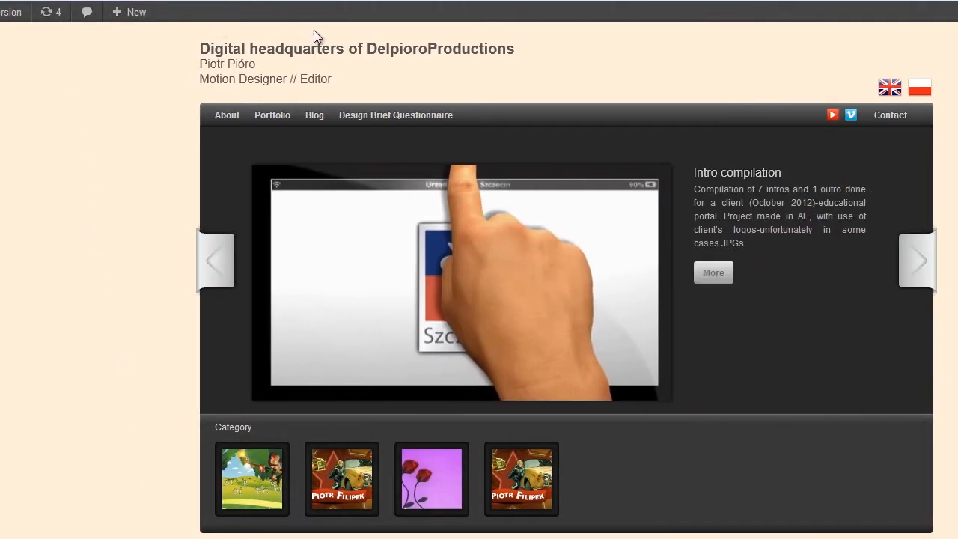
{"action": "mouse_move", "coordinate": [380, 122]}
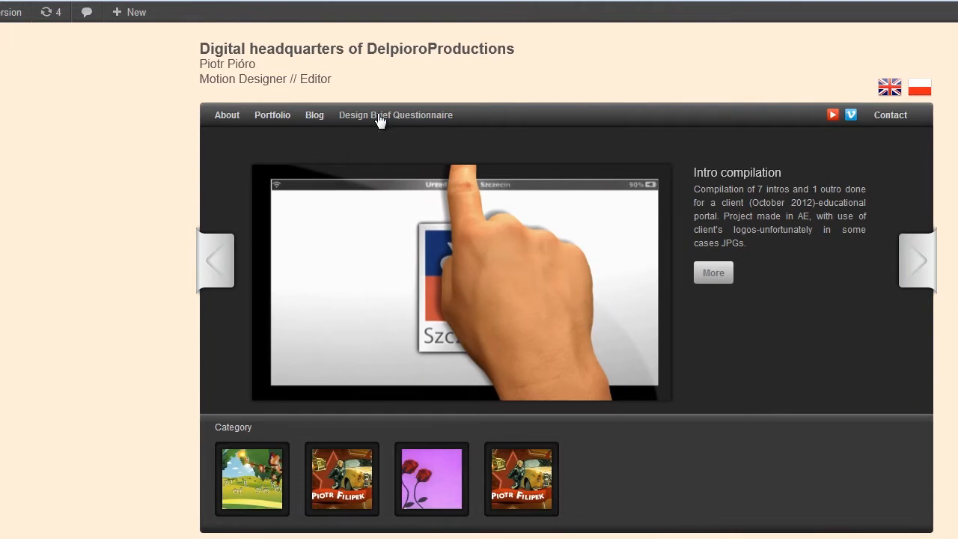
Focus the form and scroll past the Aim category, intended-message and reference-link fields
{"action": "left_click", "coordinate": [395, 115]}
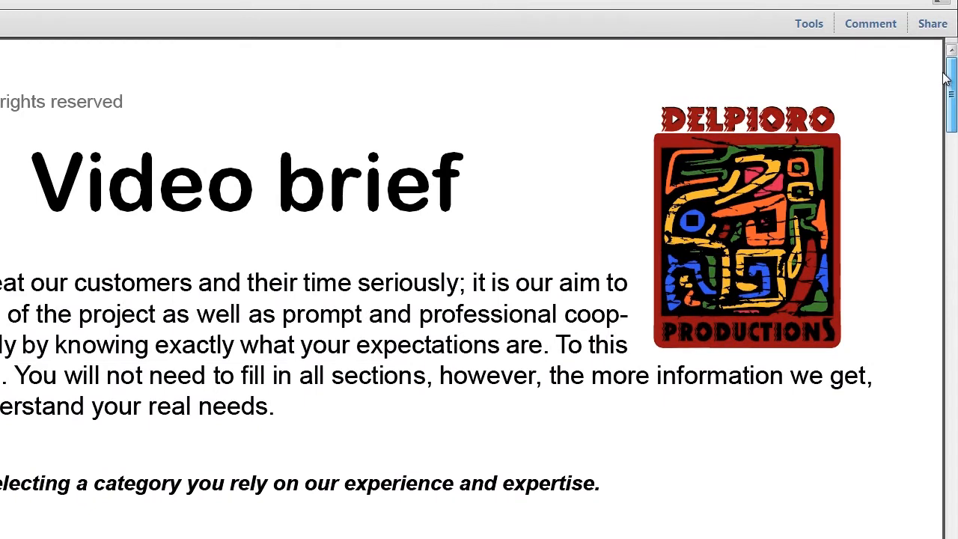
{"action": "scroll", "scroll_direction": "down", "scroll_amount": 3}
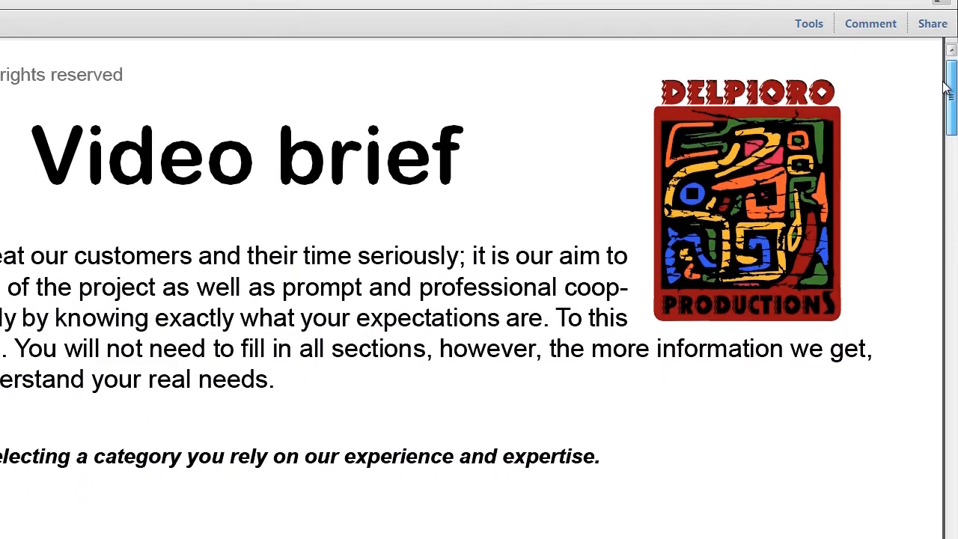
{"action": "scroll", "scroll_direction": "down", "scroll_amount": 3}
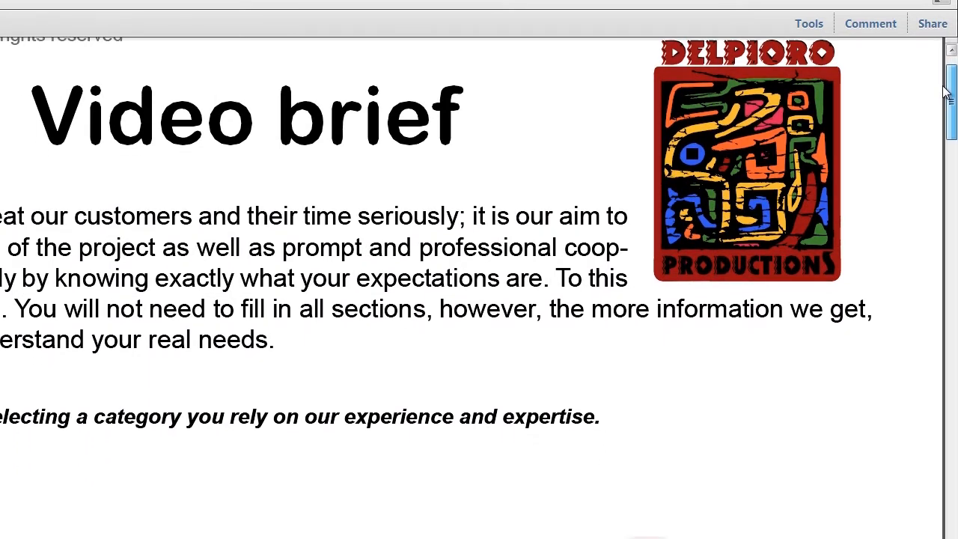
{"action": "scroll", "scroll_direction": "down", "scroll_amount": 3}
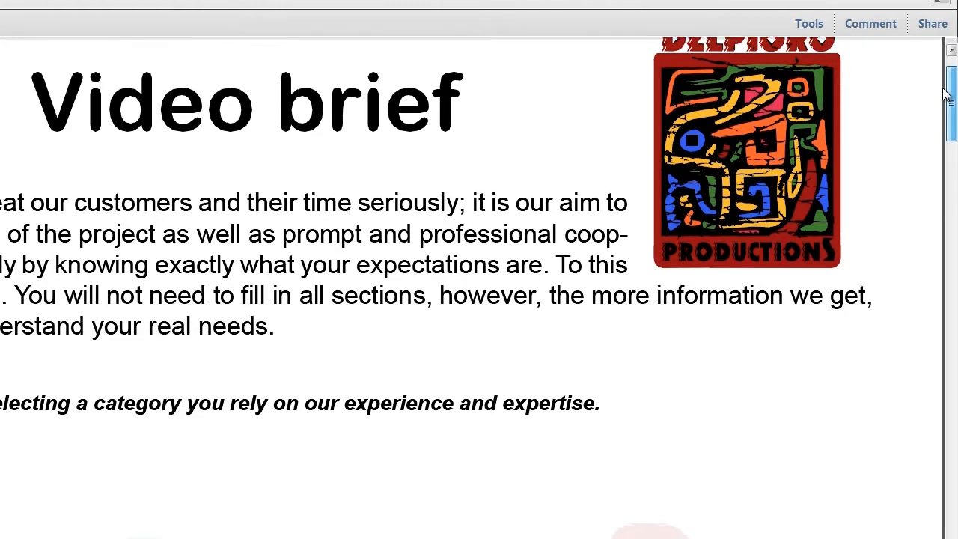
{"action": "scroll", "scroll_direction": "down", "scroll_amount": 3}
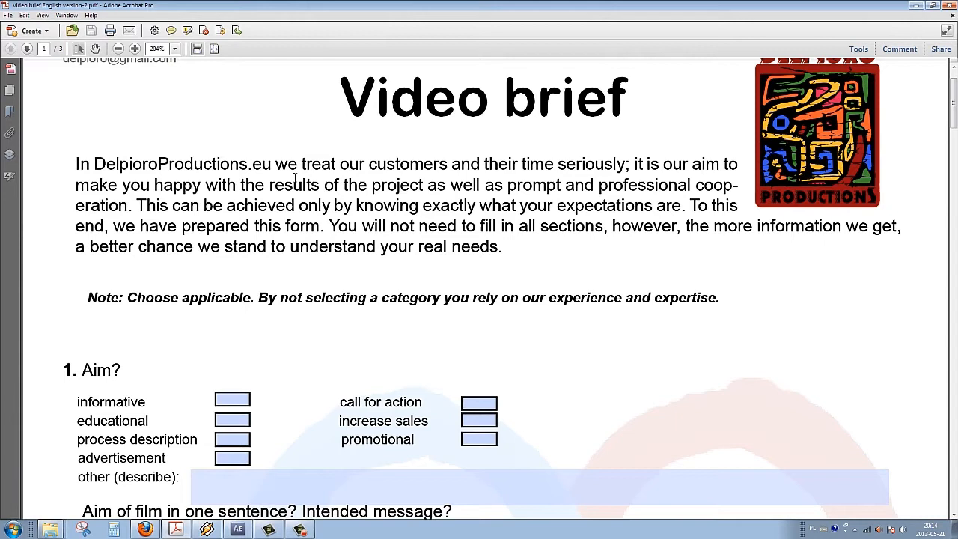
{"action": "mouse_move", "coordinate": [503, 266]}
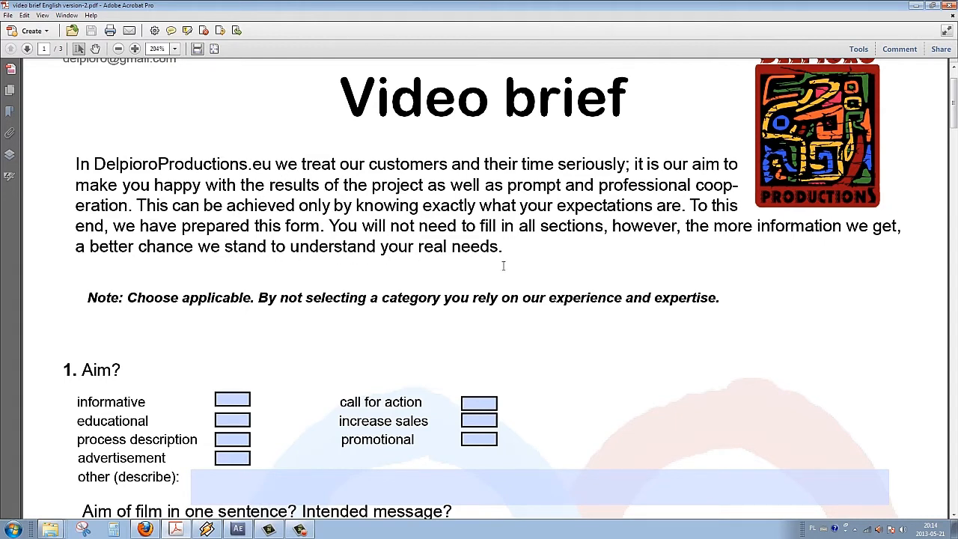
{"action": "mouse_move", "coordinate": [402, 293]}
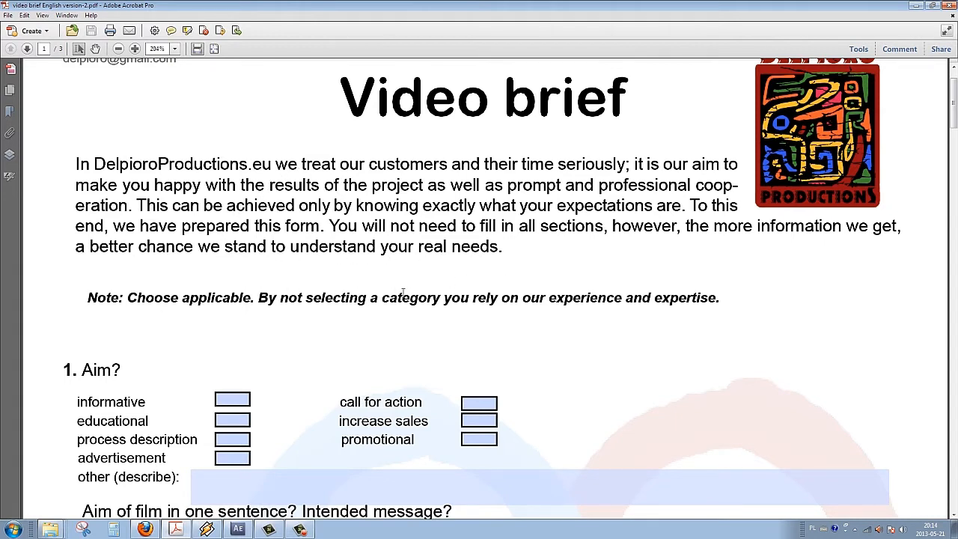
{"action": "mouse_move", "coordinate": [54, 366]}
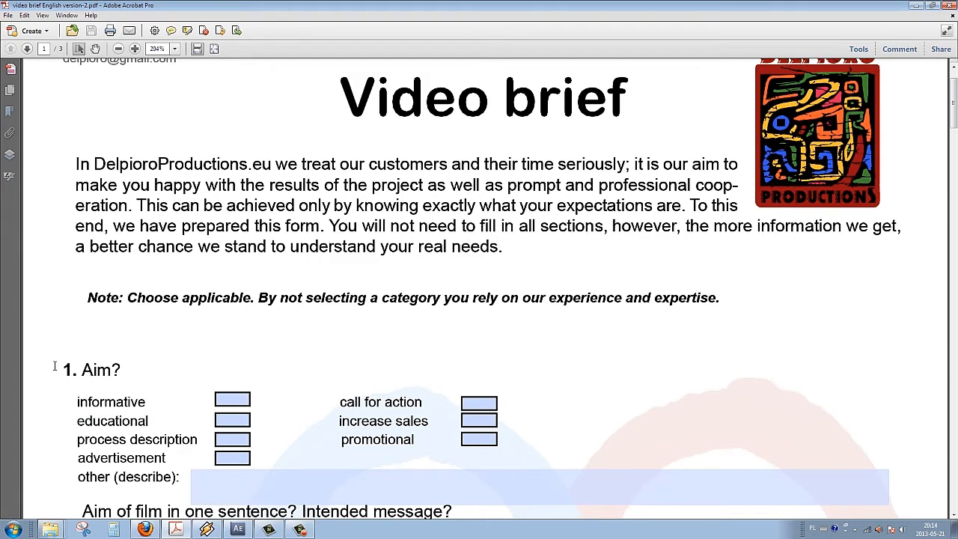
{"action": "mouse_move", "coordinate": [89, 381]}
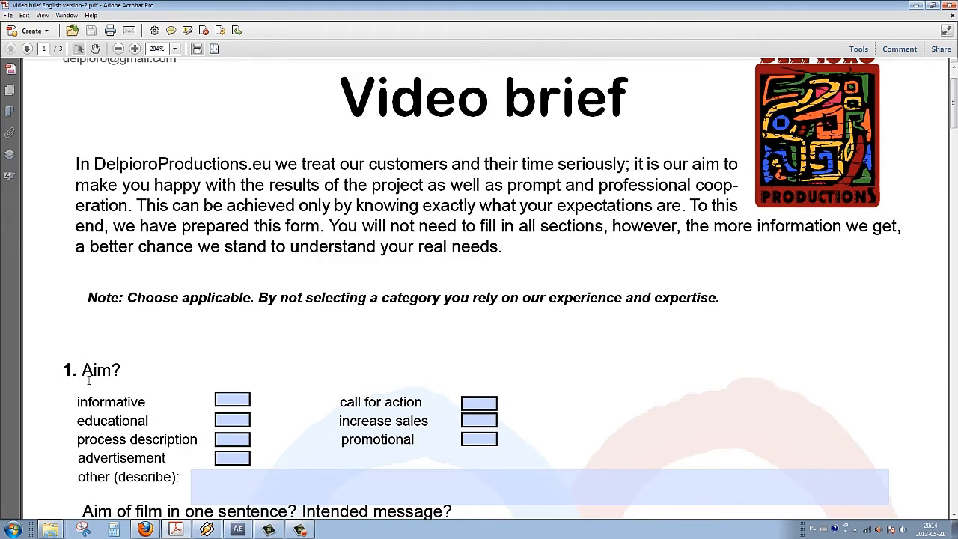
{"action": "scroll", "scroll_direction": "down", "scroll_amount": 3}
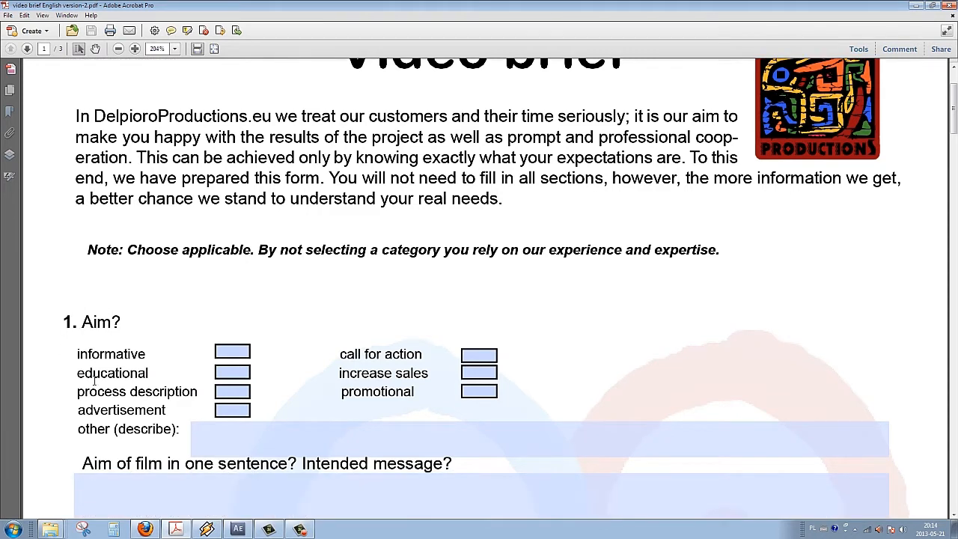
{"action": "scroll", "scroll_direction": "down", "scroll_amount": 3}
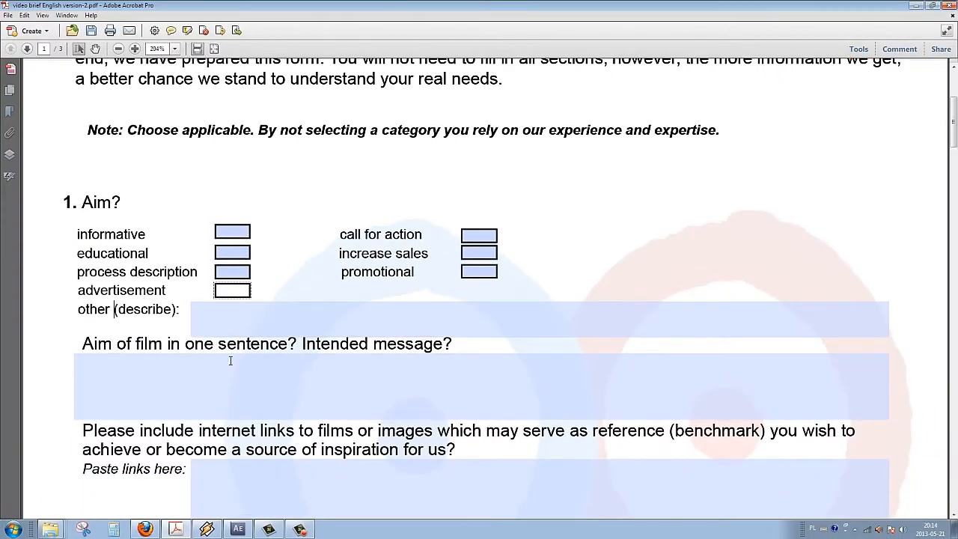
{"action": "scroll", "scroll_direction": "down", "scroll_amount": 3}
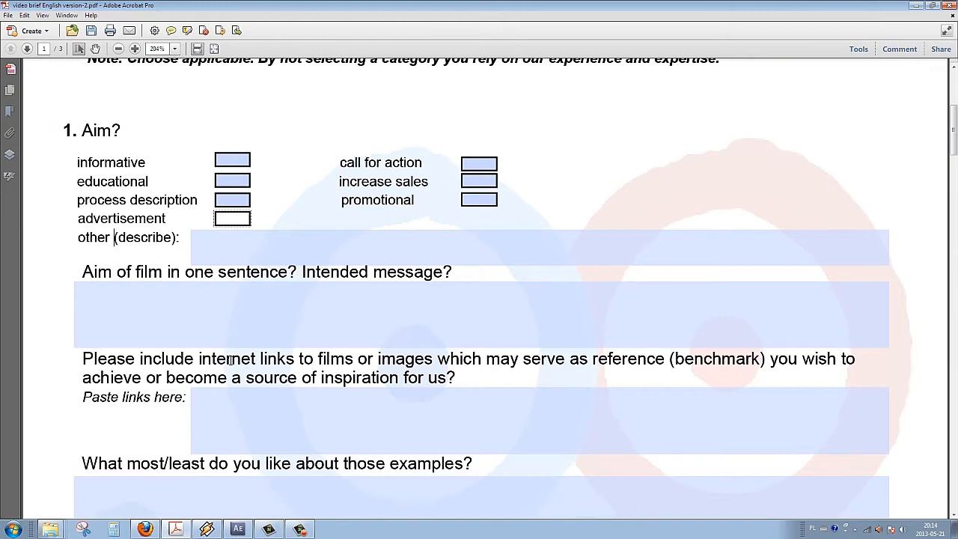
{"action": "scroll", "scroll_direction": "down", "scroll_amount": 3}
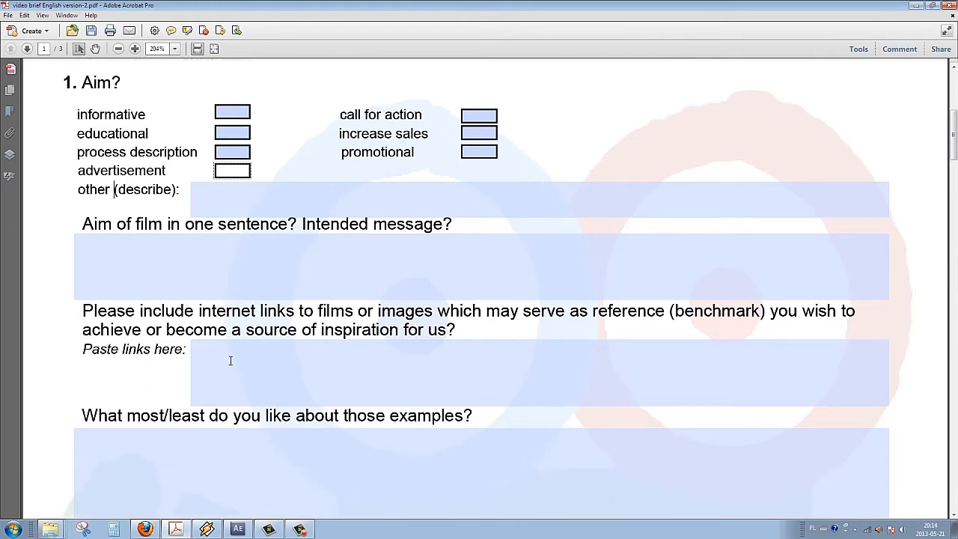
{"action": "scroll", "scroll_direction": "down", "scroll_amount": 3}
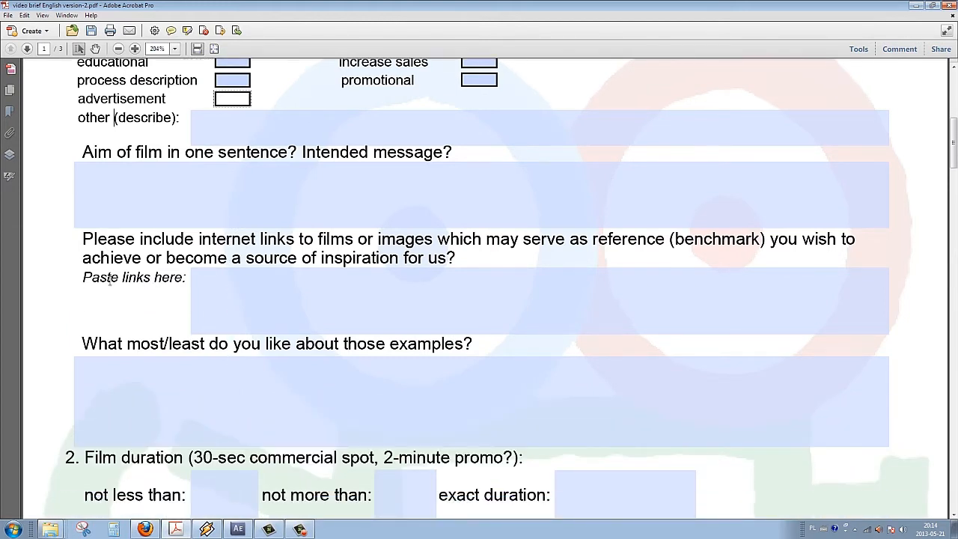
{"action": "left_click", "coordinate": [719, 291]}
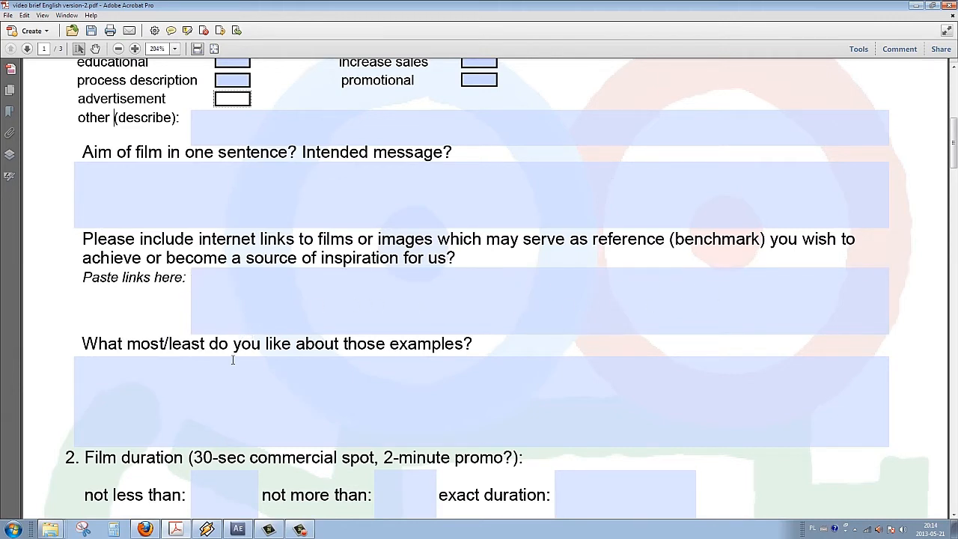
{"action": "left_click", "coordinate": [536, 298]}
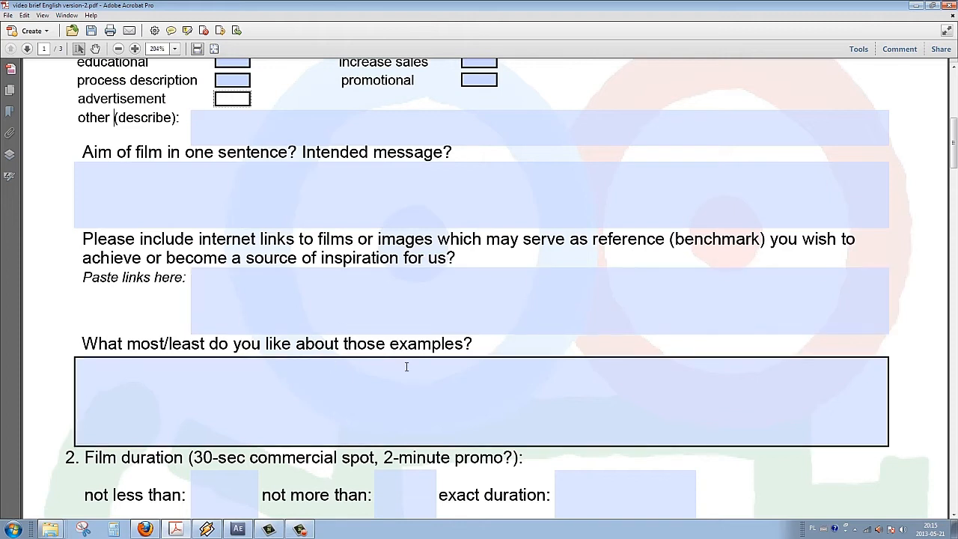
{"action": "scroll", "scroll_direction": "down", "scroll_amount": 3}
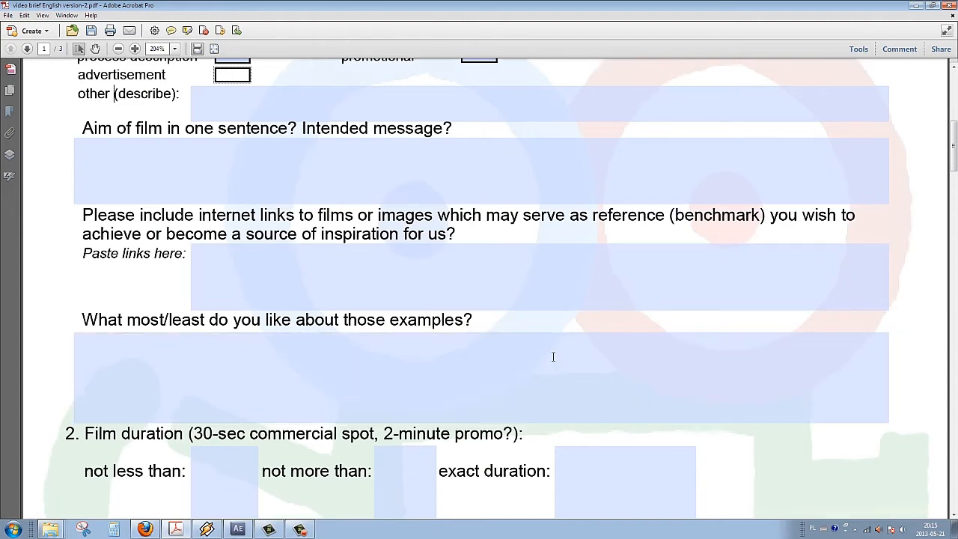
{"action": "scroll", "scroll_direction": "down", "scroll_amount": 3}
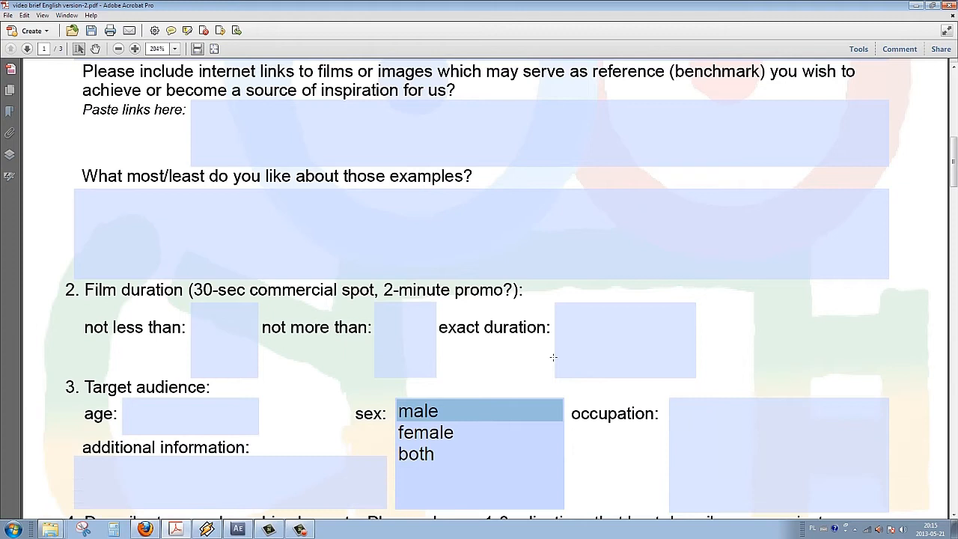
{"action": "scroll", "scroll_direction": "down", "scroll_amount": 3}
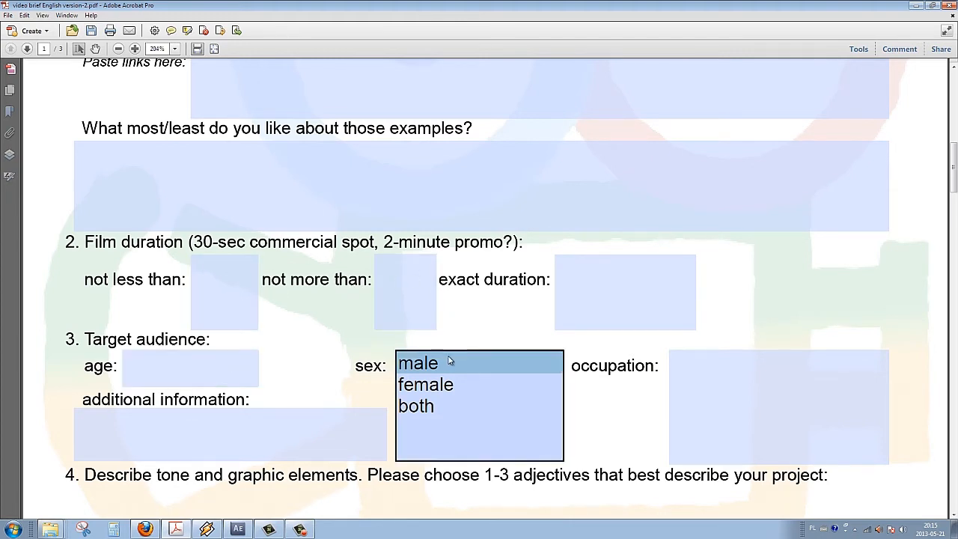
{"action": "scroll", "scroll_direction": "down", "scroll_amount": 3}
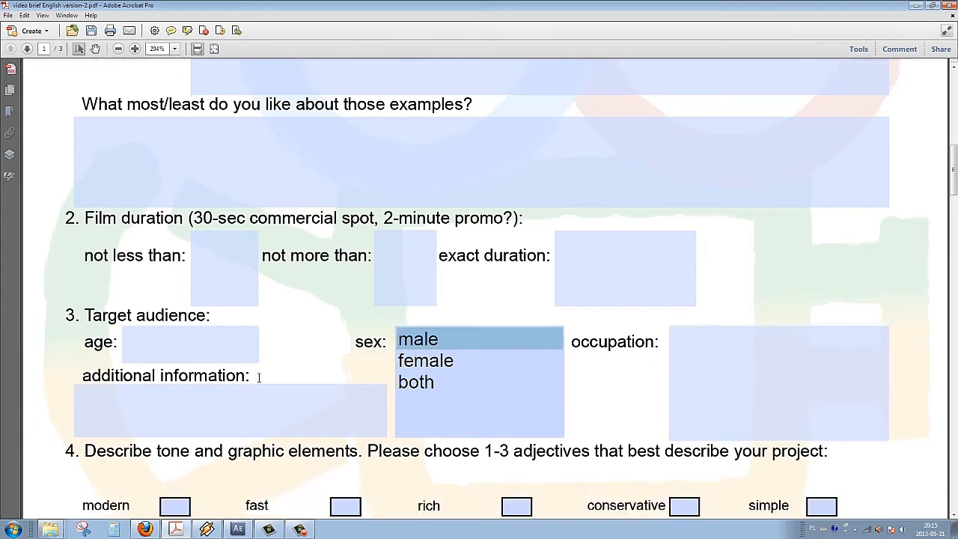
{"action": "scroll", "scroll_direction": "down", "scroll_amount": 3}
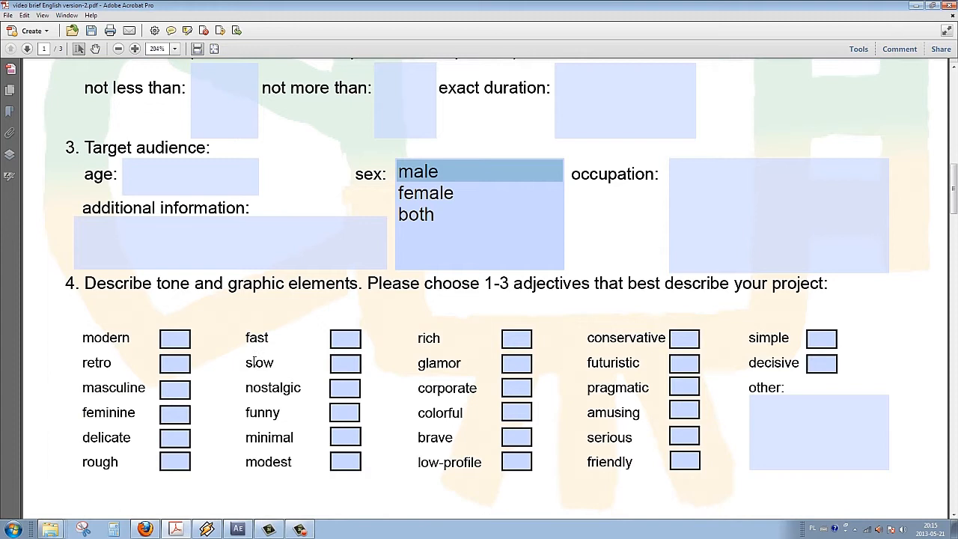
{"action": "scroll", "scroll_direction": "down", "scroll_amount": 3}
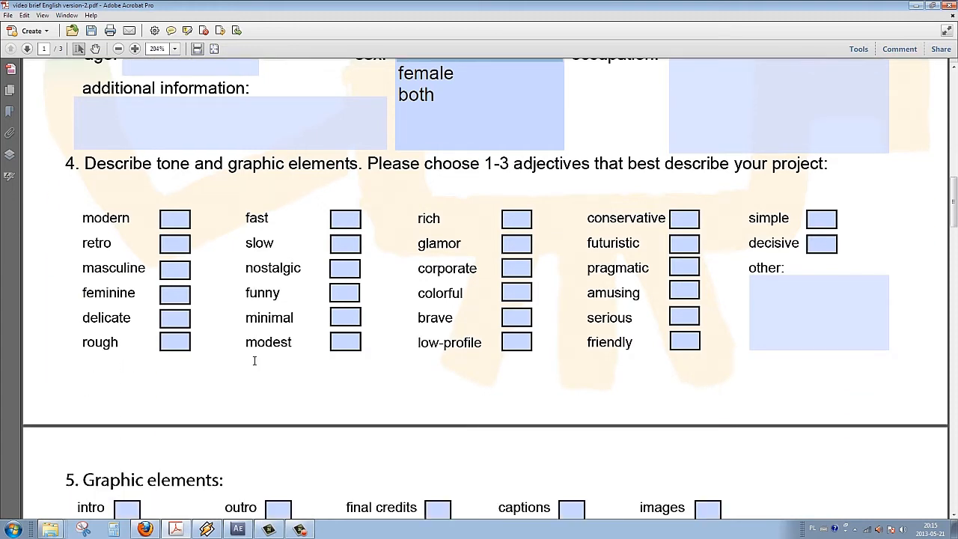
{"action": "left_click", "coordinate": [516, 244]}
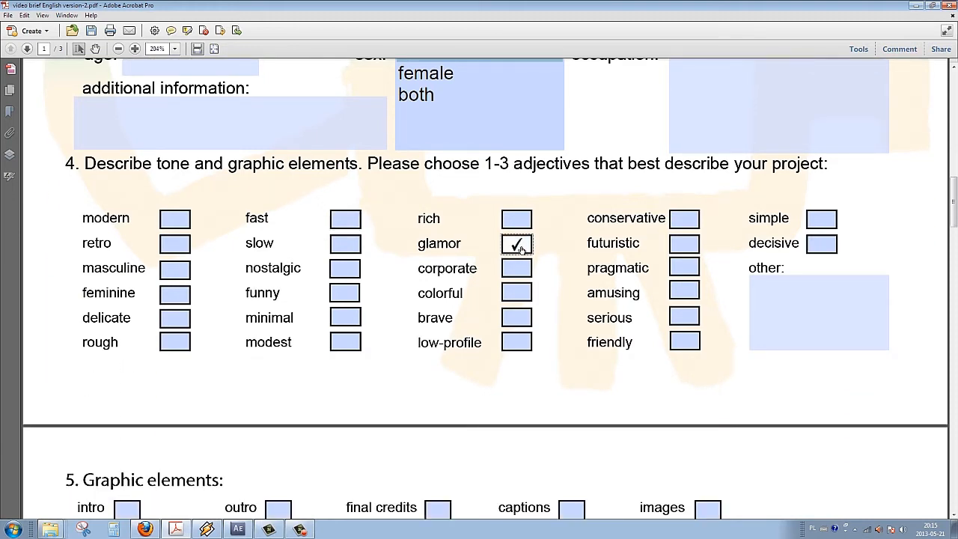
{"action": "left_click", "coordinate": [685, 267]}
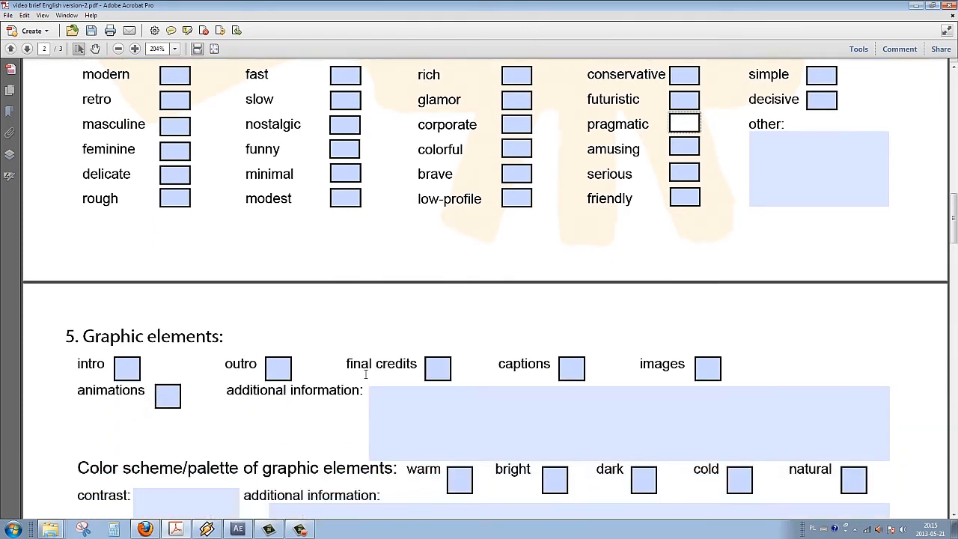
{"action": "scroll", "scroll_direction": "down", "scroll_amount": 3}
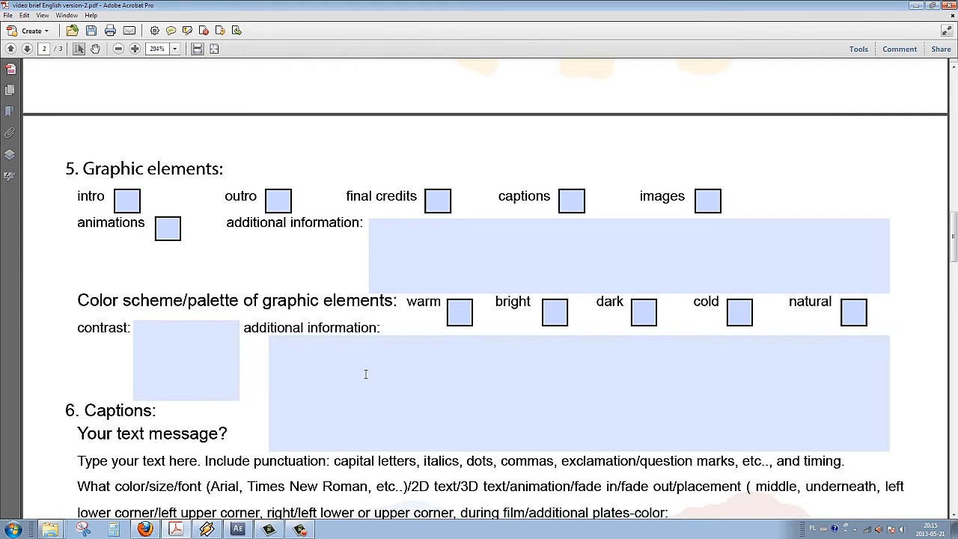
{"action": "scroll", "scroll_direction": "down", "scroll_amount": 3}
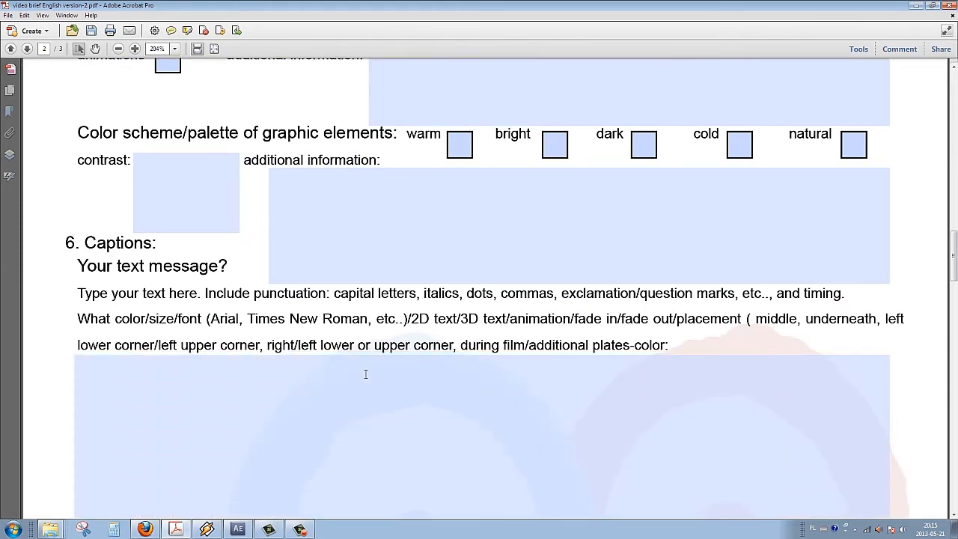
{"action": "scroll", "scroll_direction": "down", "scroll_amount": 3}
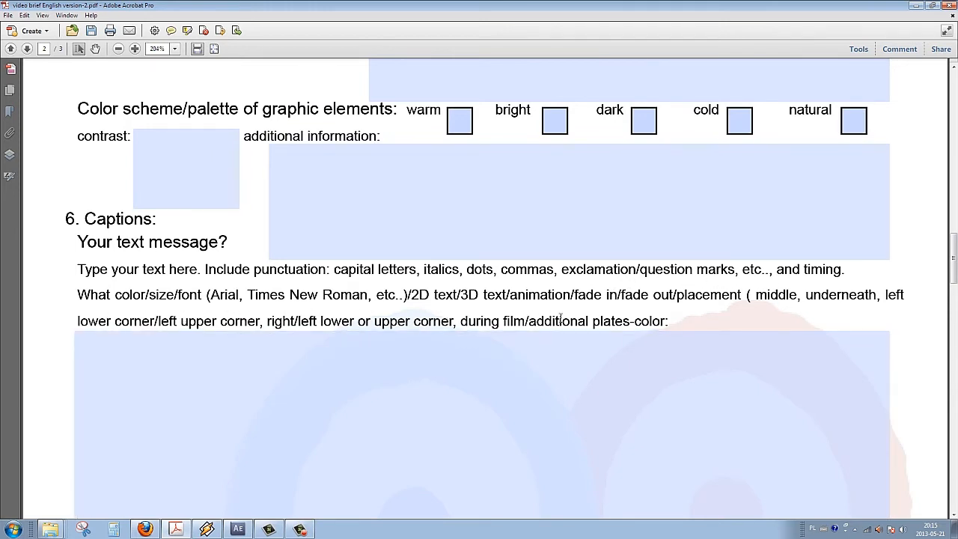
{"action": "scroll", "scroll_direction": "down", "scroll_amount": 3}
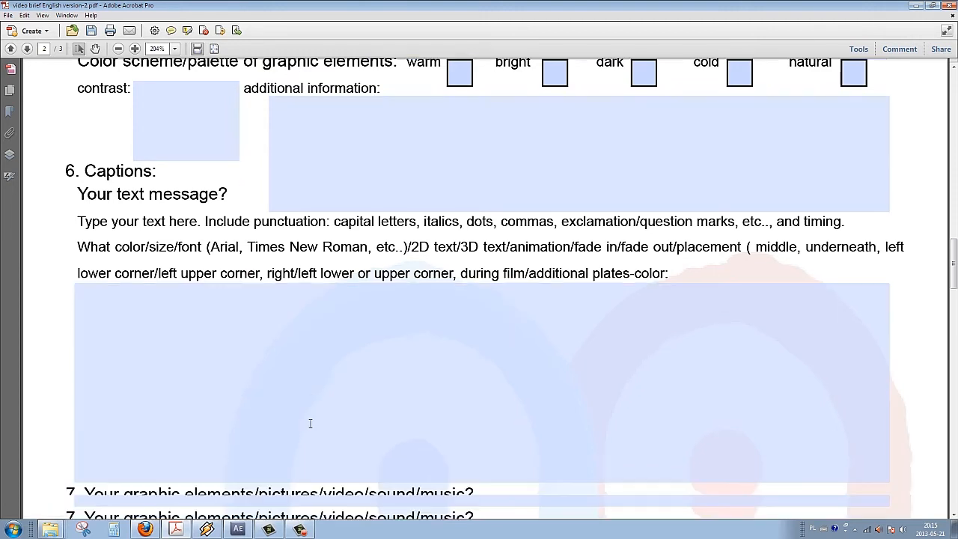
{"action": "scroll", "scroll_direction": "down", "scroll_amount": 3}
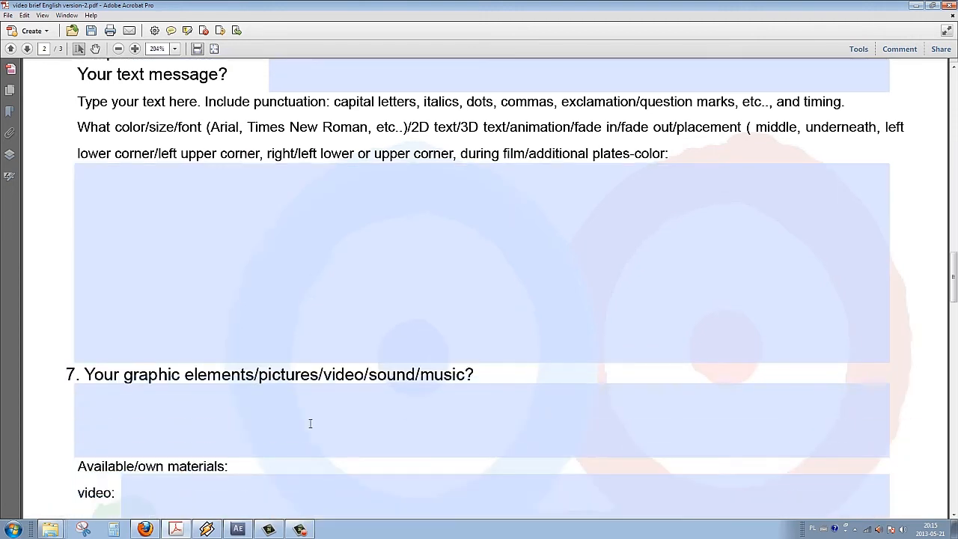
{"action": "scroll", "scroll_direction": "down", "scroll_amount": 3}
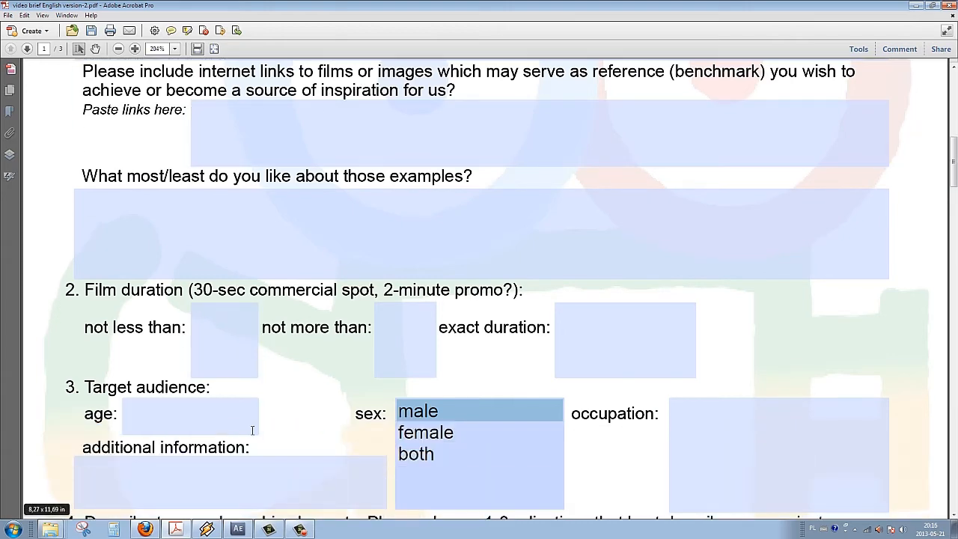
Scroll to page 2's music style options, leaving Cinematic as the only ticked style
{"action": "scroll", "scroll_direction": "down", "scroll_amount": 3}
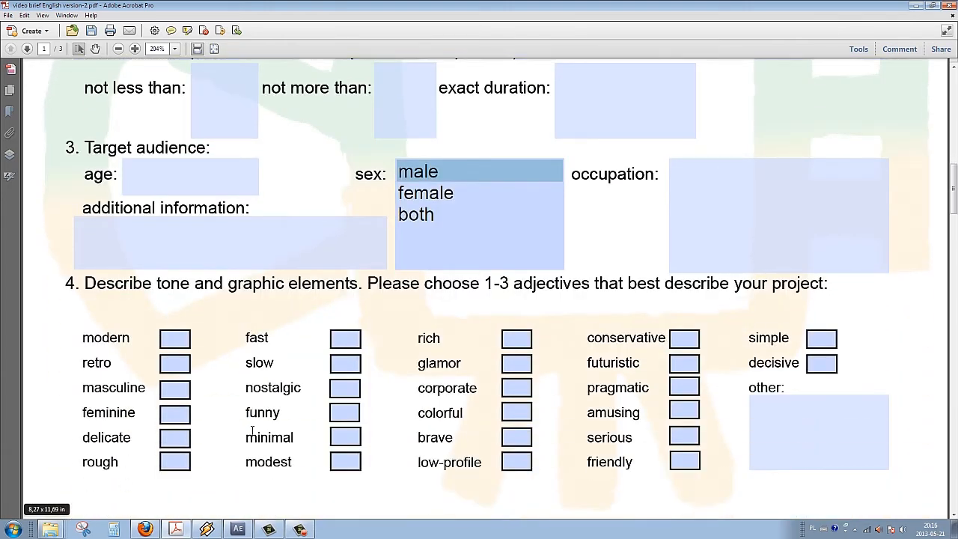
{"action": "scroll", "scroll_direction": "down", "scroll_amount": 3}
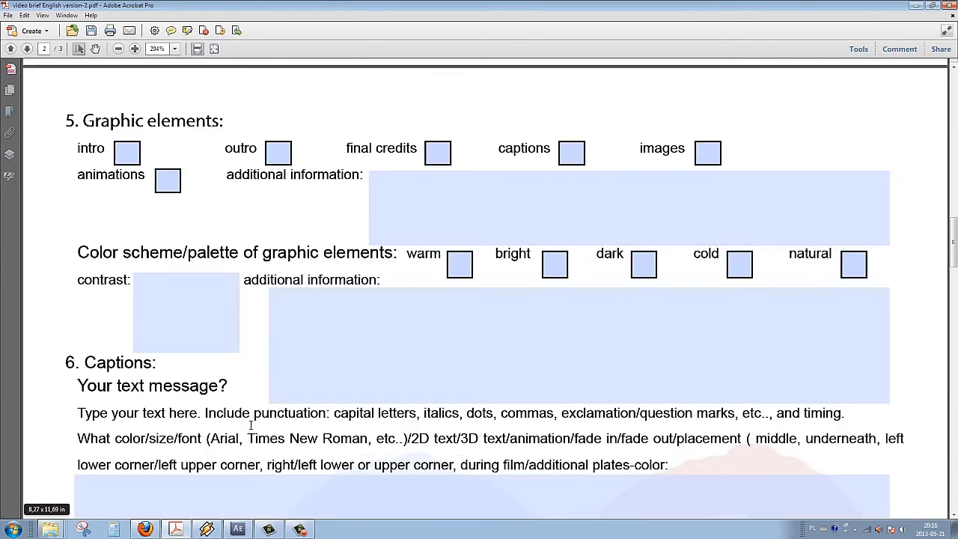
{"action": "scroll", "scroll_direction": "down", "scroll_amount": 3}
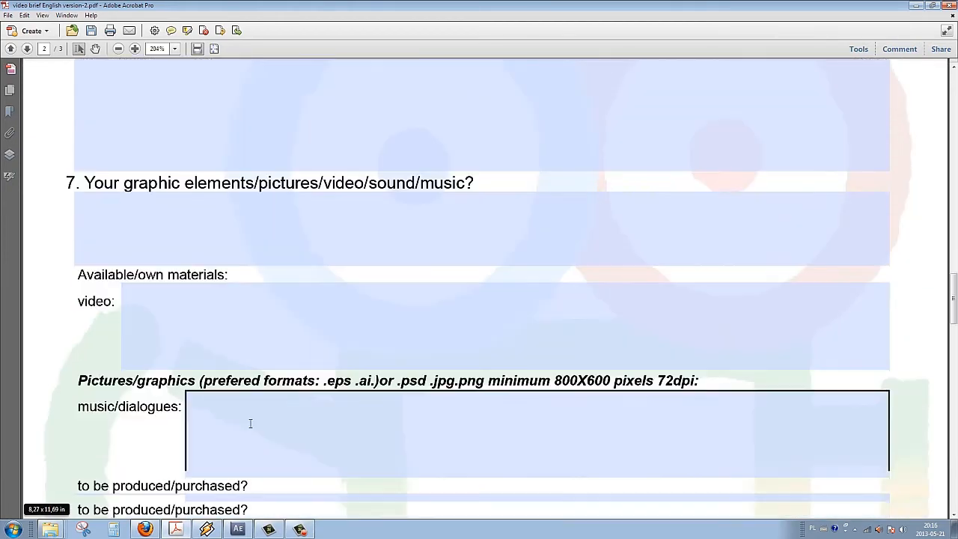
{"action": "scroll", "scroll_direction": "down", "scroll_amount": 3}
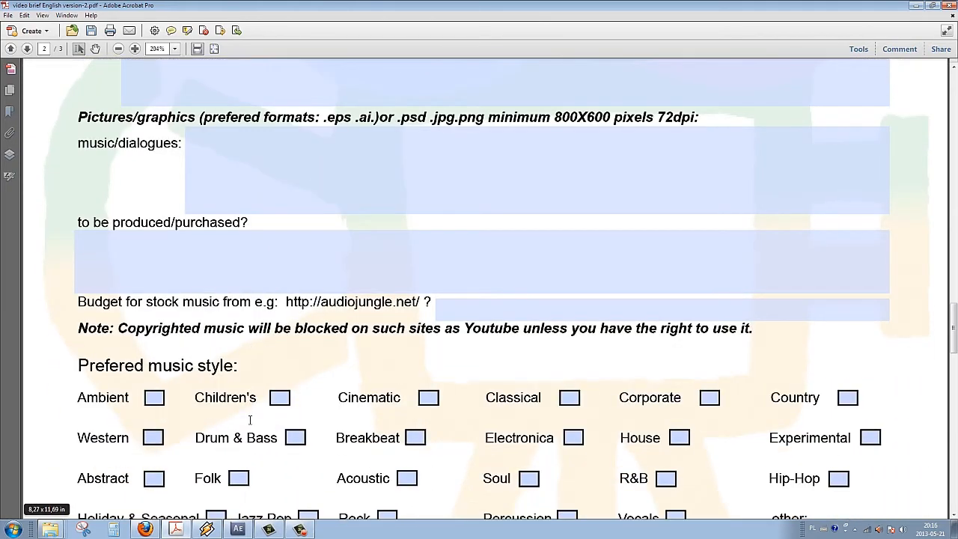
{"action": "scroll", "scroll_direction": "down", "scroll_amount": 3}
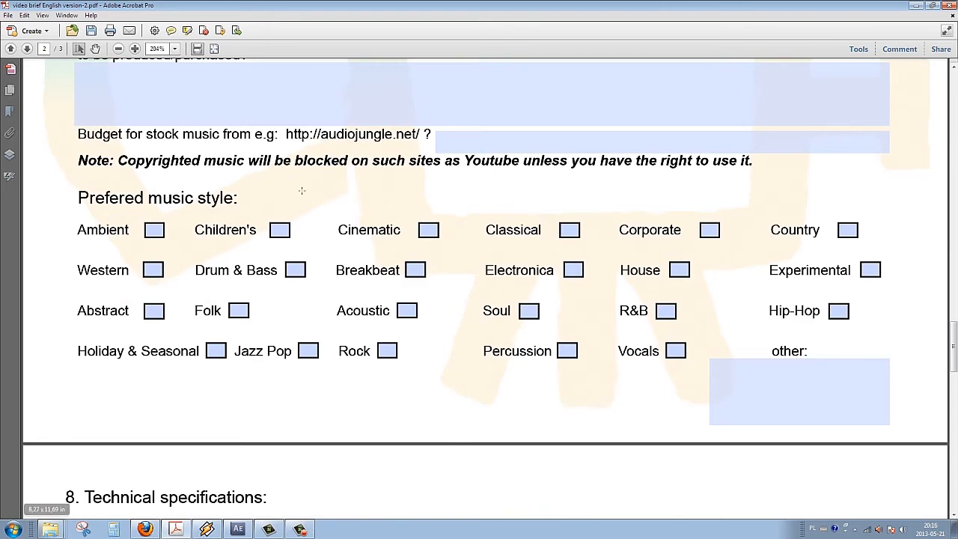
{"action": "mouse_move", "coordinate": [471, 312]}
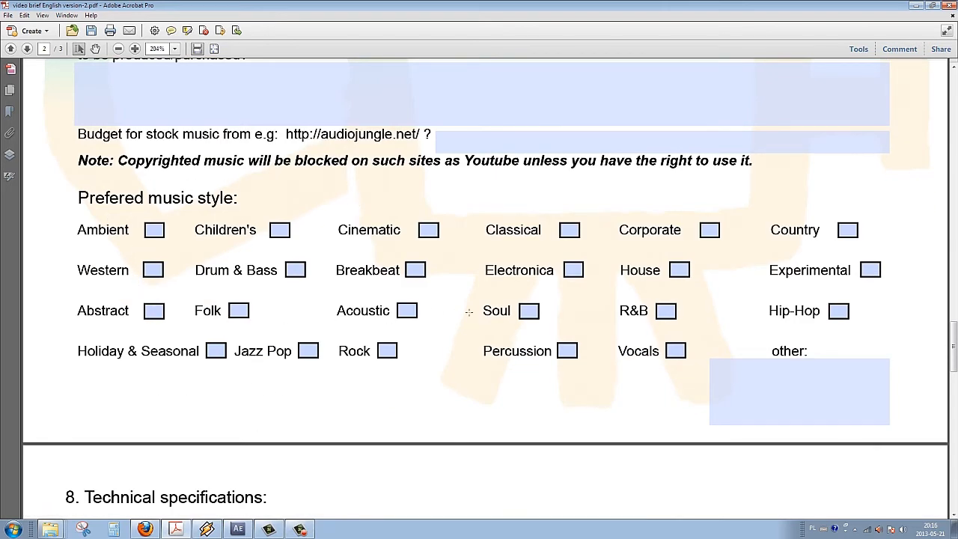
{"action": "left_click", "coordinate": [710, 230]}
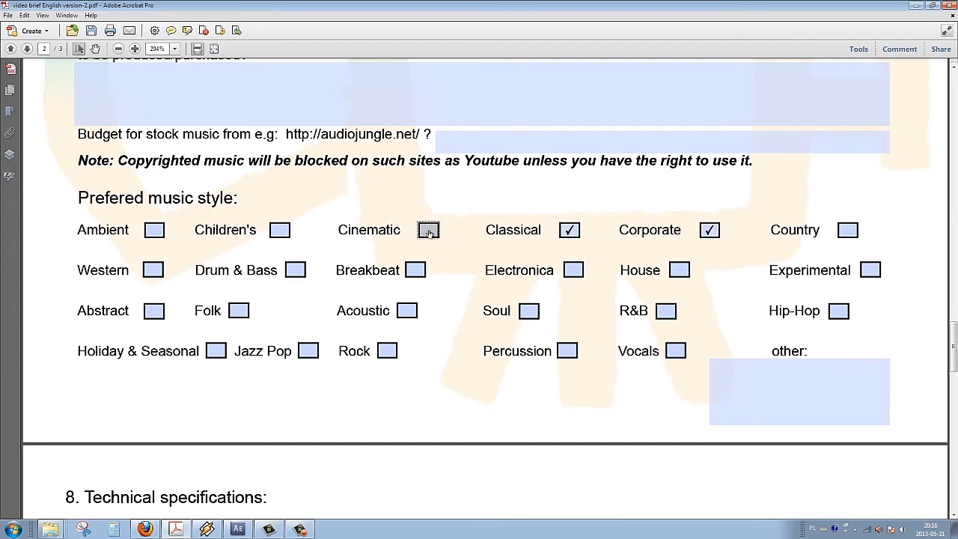
{"action": "left_click", "coordinate": [429, 229]}
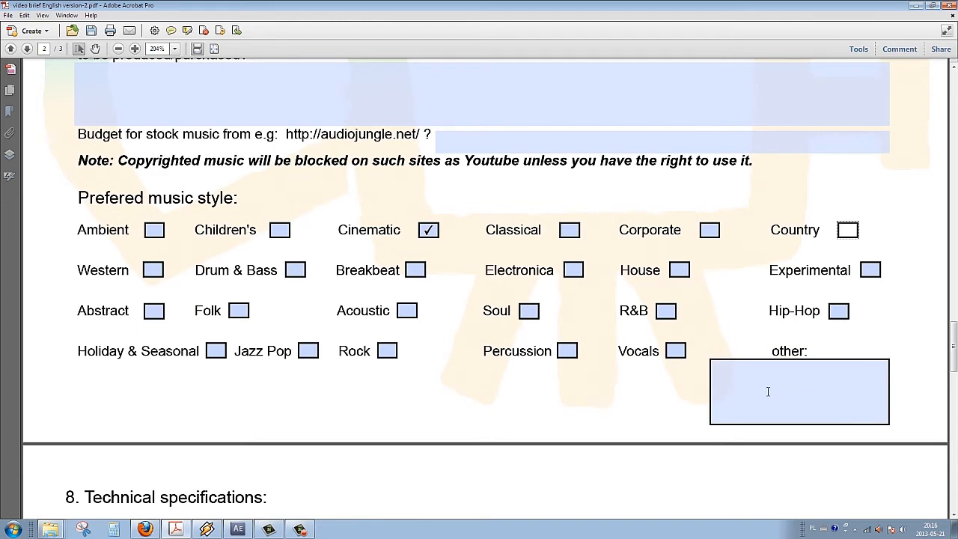
{"action": "mouse_move", "coordinate": [793, 374]}
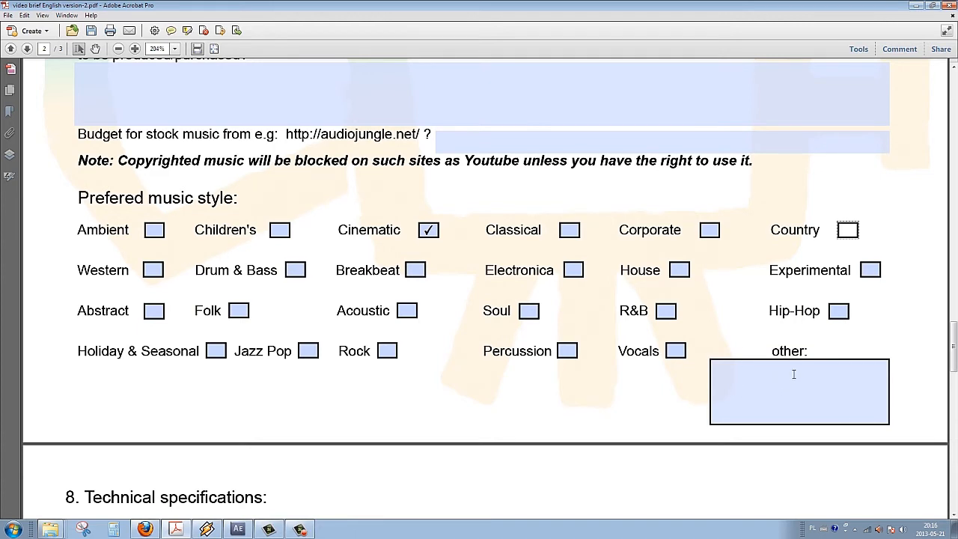
Scroll past the technical specifications to question 9 and activate the movie-look grading field
{"action": "scroll", "scroll_direction": "down", "scroll_amount": 3}
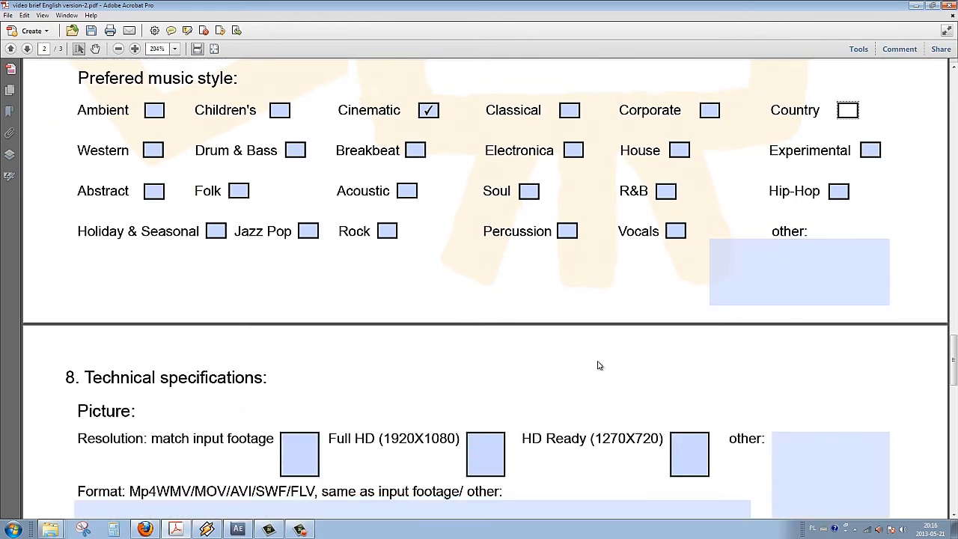
{"action": "scroll", "scroll_direction": "down", "scroll_amount": 3}
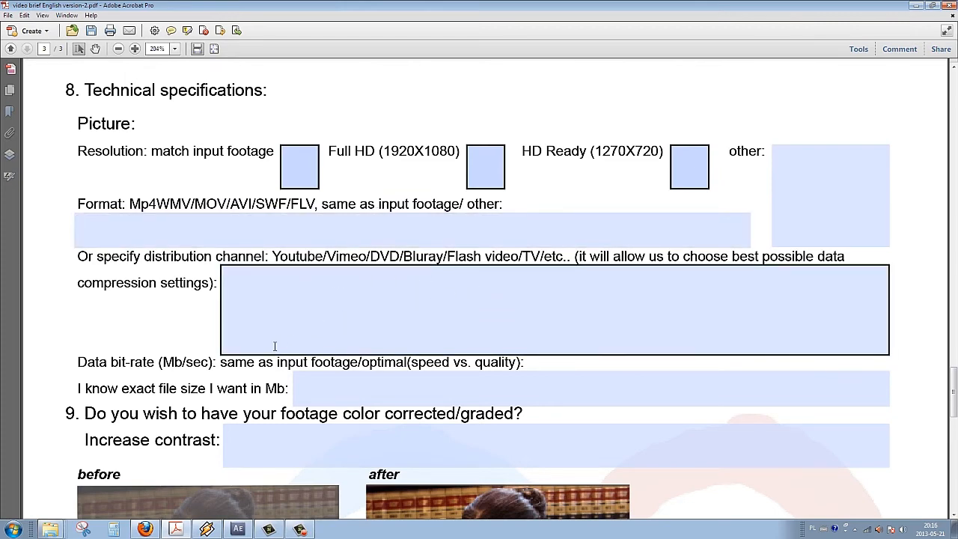
{"action": "scroll", "scroll_direction": "down", "scroll_amount": 3}
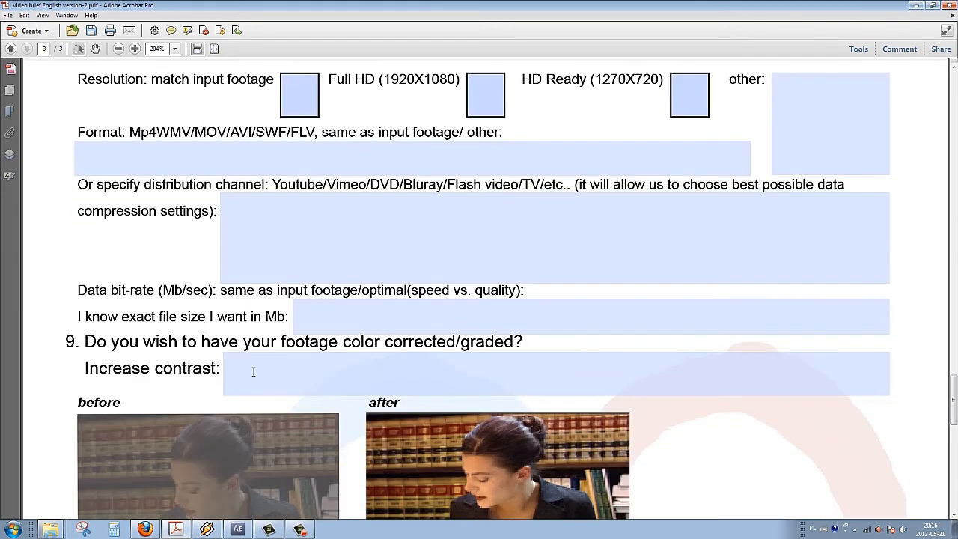
{"action": "scroll", "scroll_direction": "down", "scroll_amount": 3}
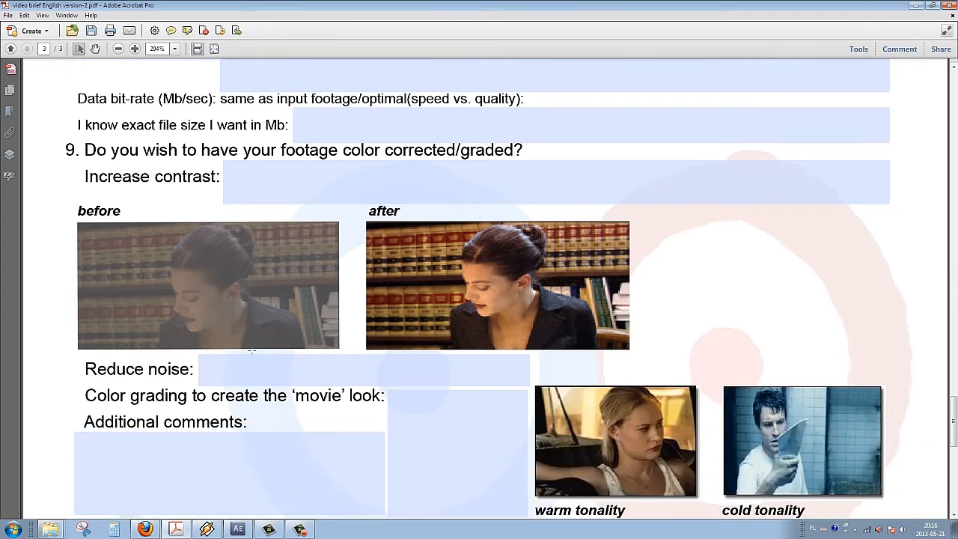
{"action": "scroll", "scroll_direction": "down", "scroll_amount": 3}
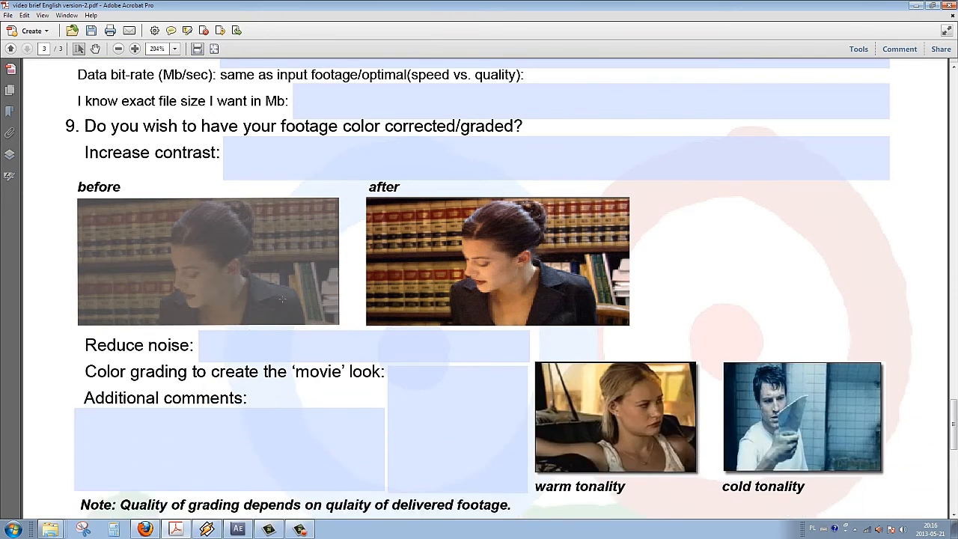
{"action": "mouse_move", "coordinate": [136, 195]}
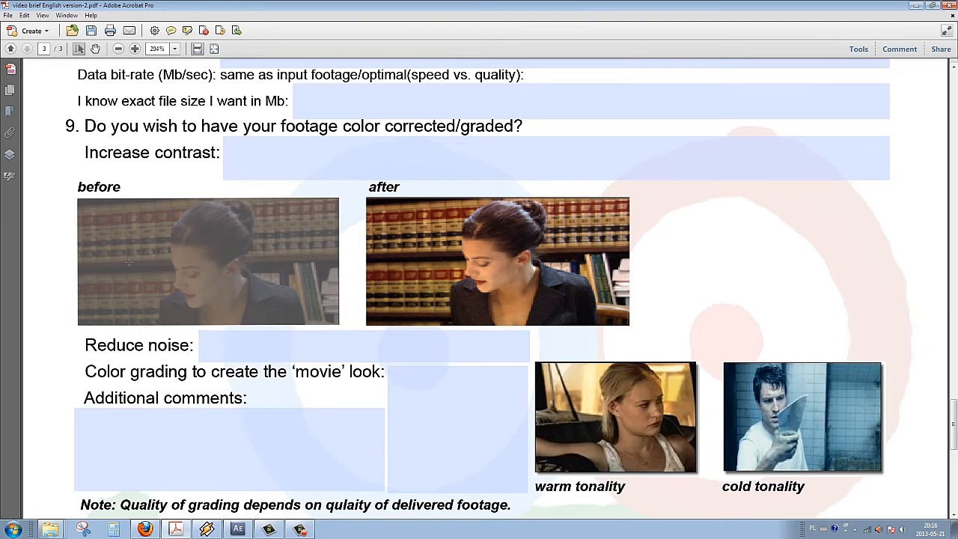
{"action": "mouse_move", "coordinate": [441, 203]}
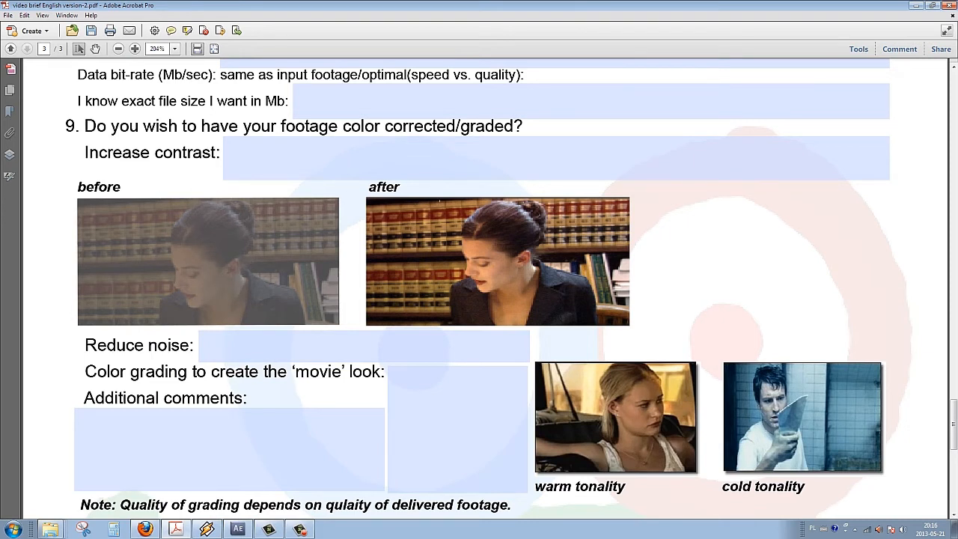
{"action": "mouse_move", "coordinate": [491, 122]}
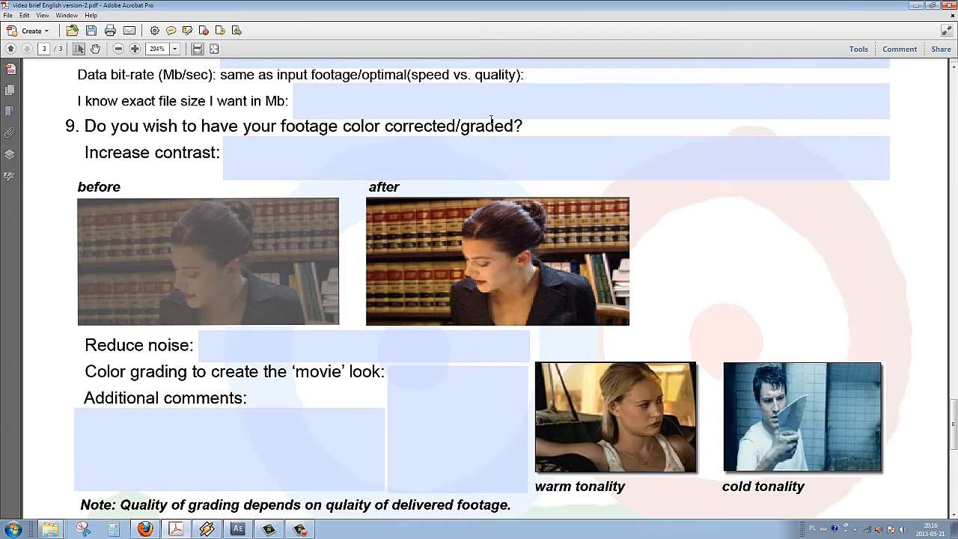
{"action": "mouse_move", "coordinate": [453, 187]}
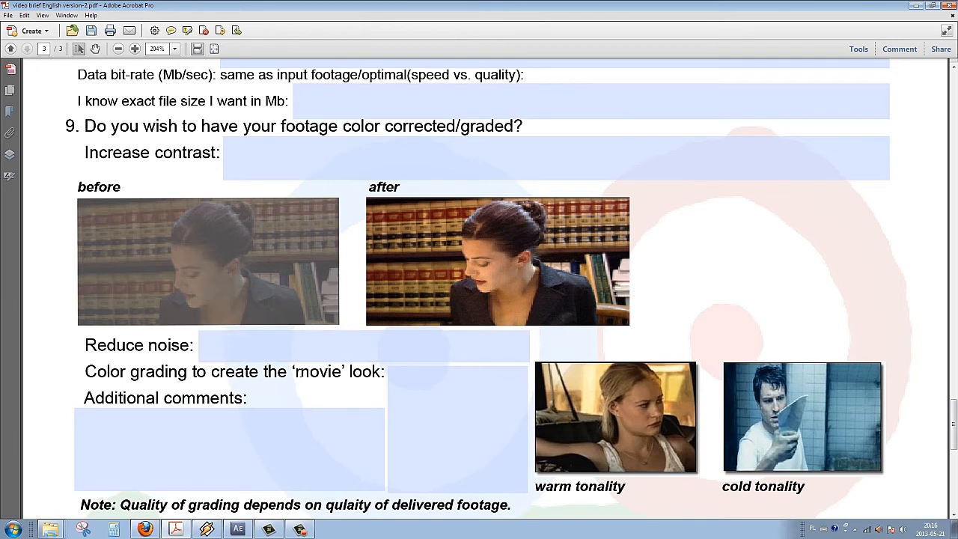
{"action": "left_click", "coordinate": [457, 442]}
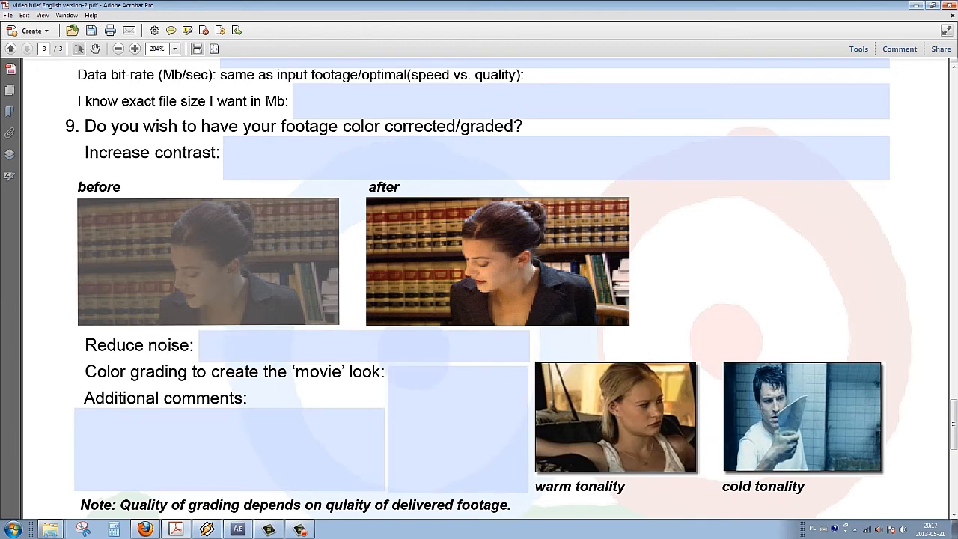
{"action": "left_click", "coordinate": [457, 427]}
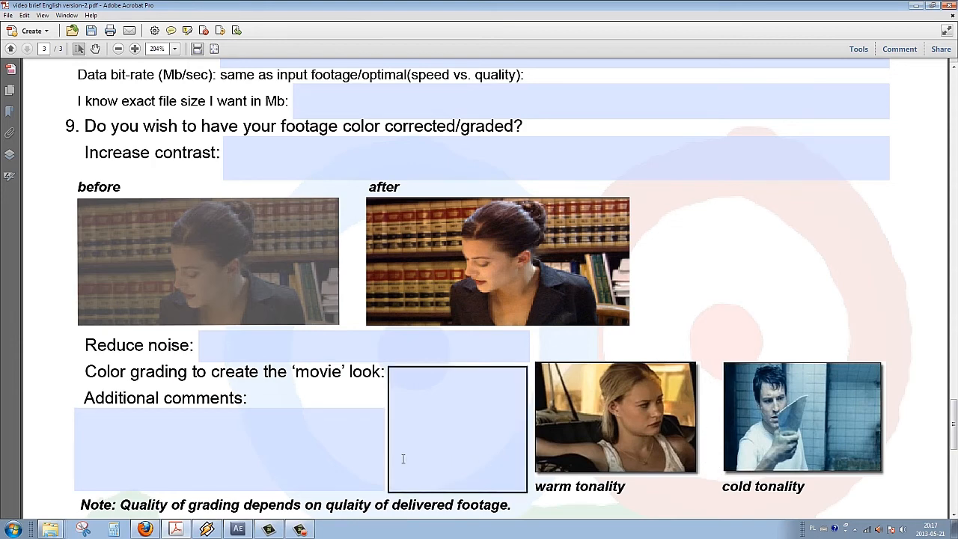
Scroll down to the final questions, reaching question 11's what-not-to-include field
{"action": "scroll", "scroll_direction": "down", "scroll_amount": 3}
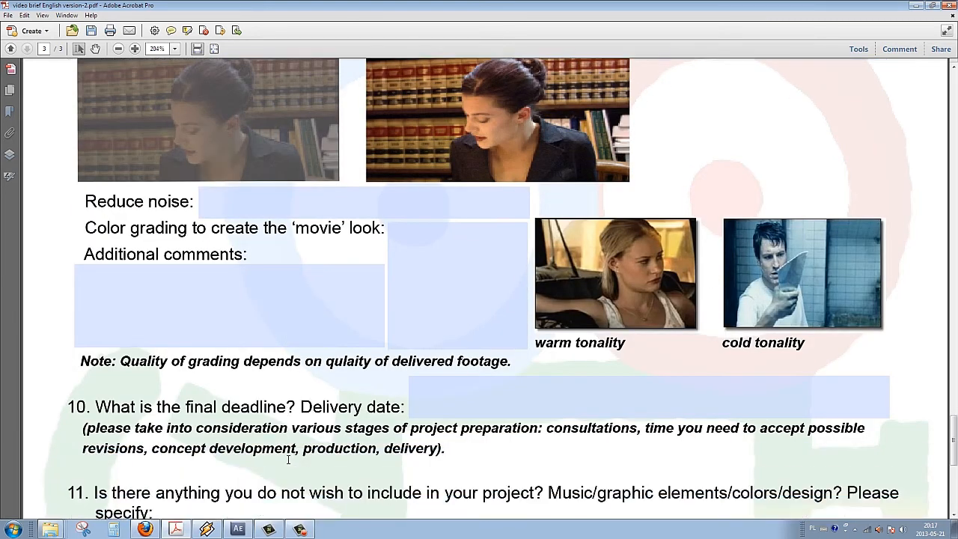
{"action": "scroll", "scroll_direction": "down", "scroll_amount": 3}
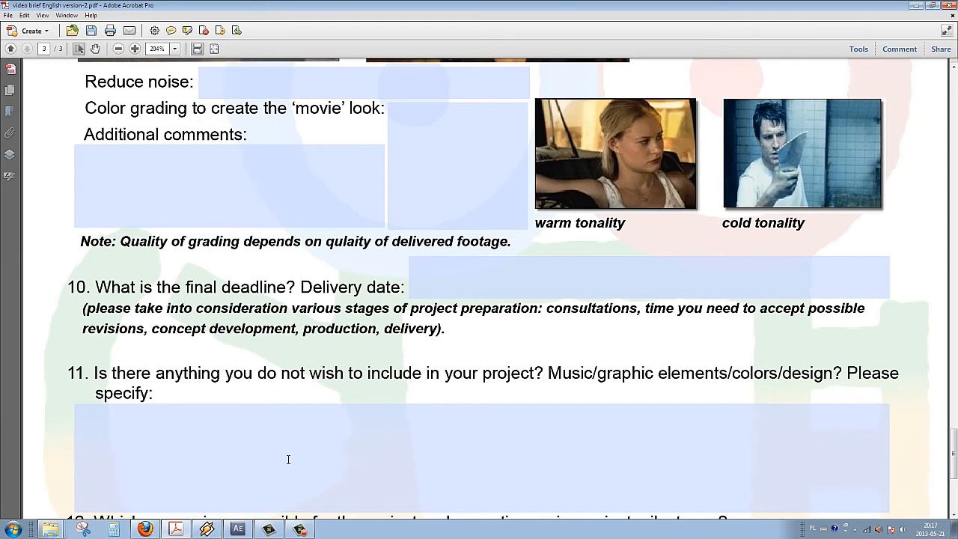
{"action": "scroll", "scroll_direction": "down", "scroll_amount": 3}
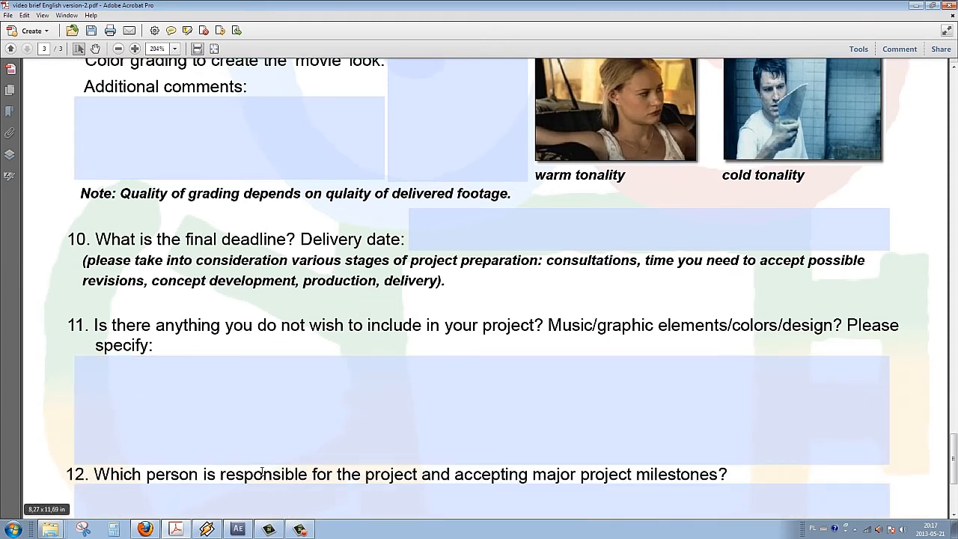
{"action": "scroll", "scroll_direction": "down", "scroll_amount": 3}
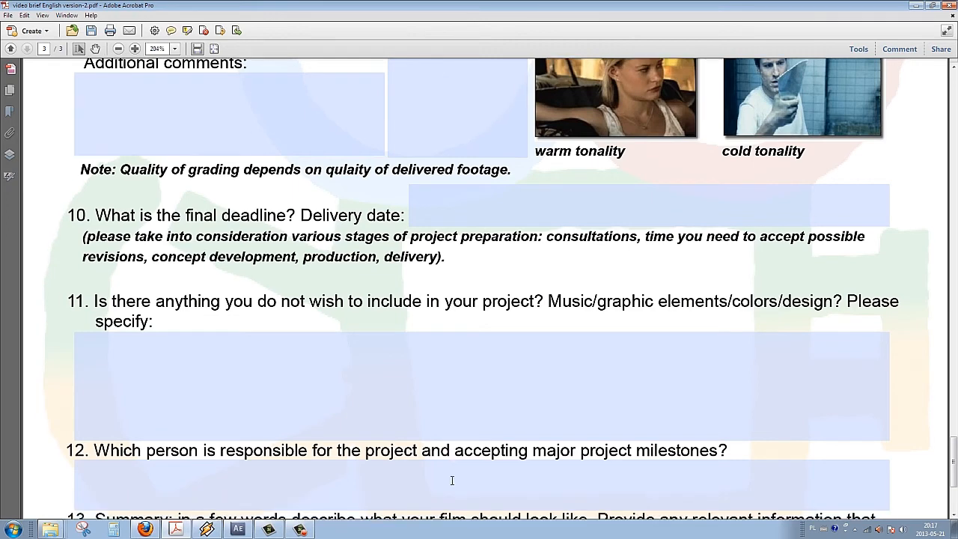
{"action": "scroll", "scroll_direction": "down", "scroll_amount": 3}
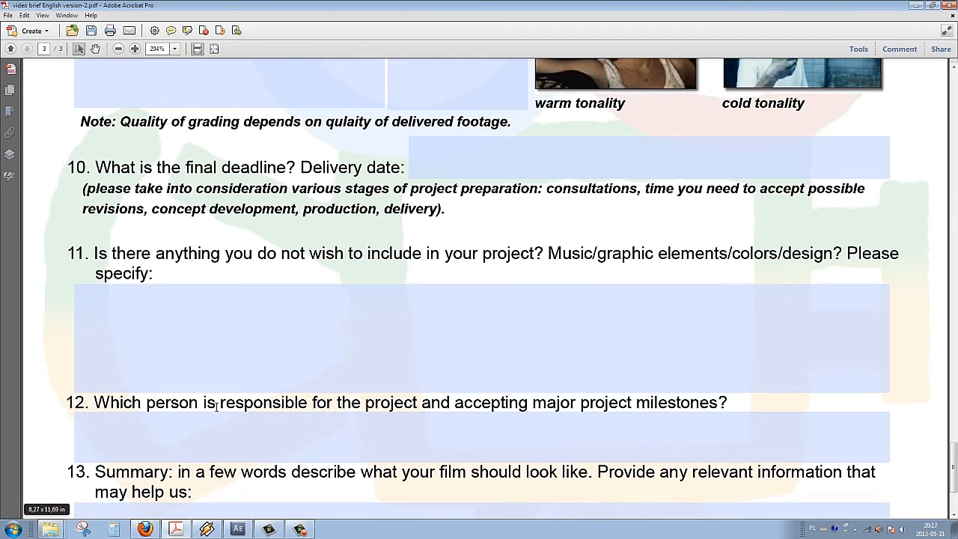
{"action": "scroll", "scroll_direction": "down", "scroll_amount": 3}
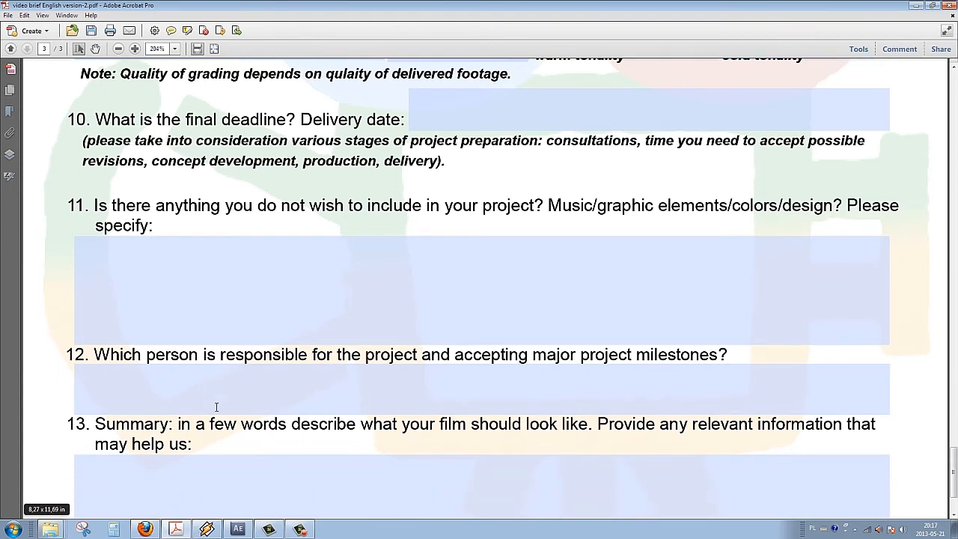
{"action": "scroll", "scroll_direction": "down", "scroll_amount": 3}
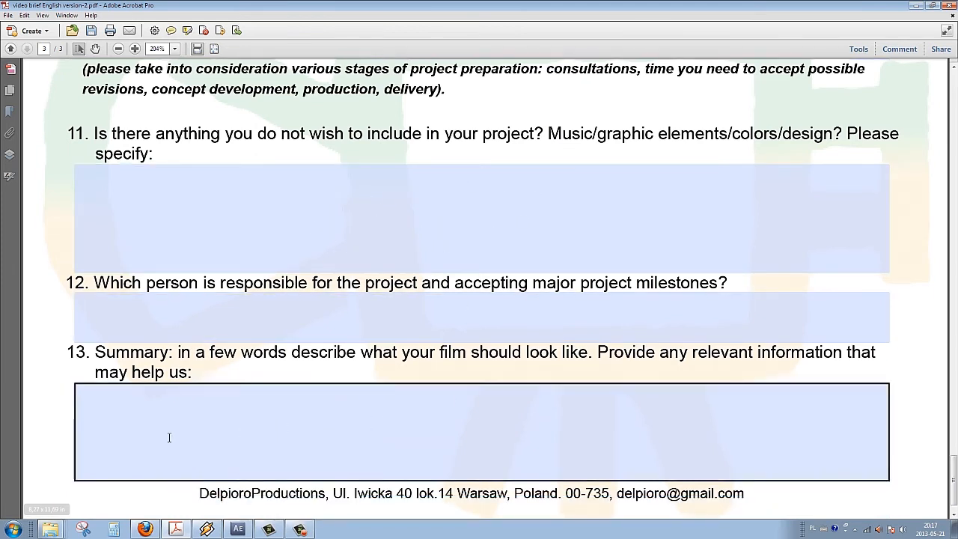
{"action": "mouse_move", "coordinate": [565, 405]}
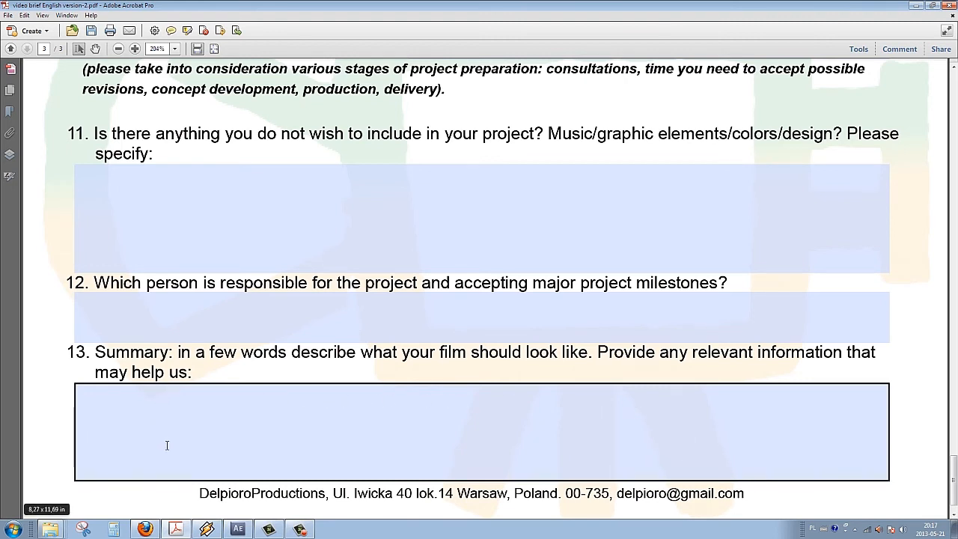
{"action": "scroll", "scroll_direction": "down", "scroll_amount": 3}
{"action": "type", "text": "i"}
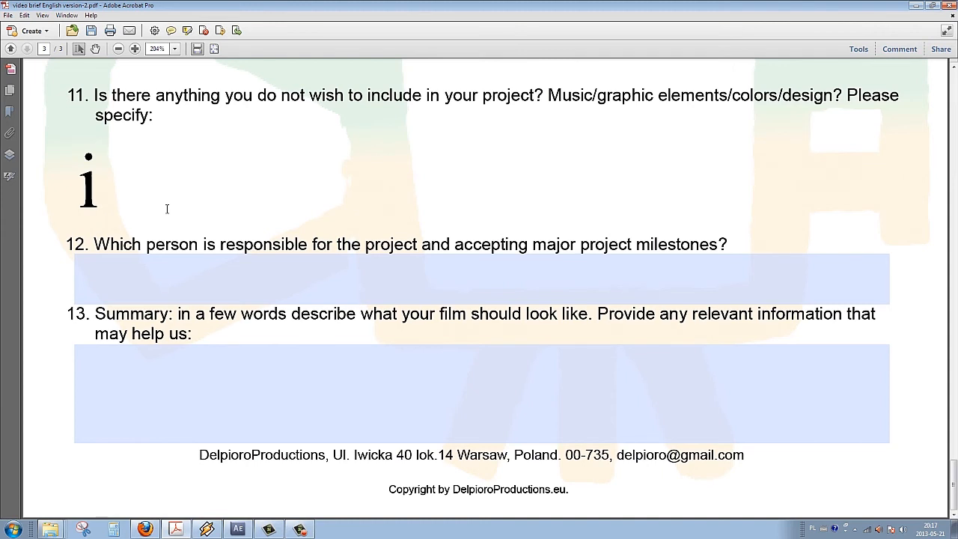
Type 'like it to be blue and maybe a bit orange:)' after the 'i' in question 11
{"action": "type", "text": "like"}
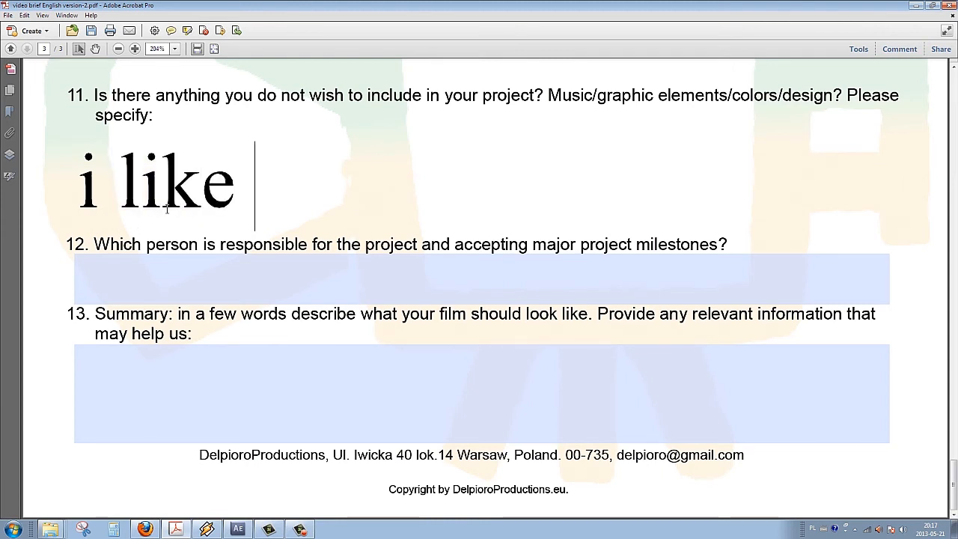
{"action": "type", "text": "it to"}
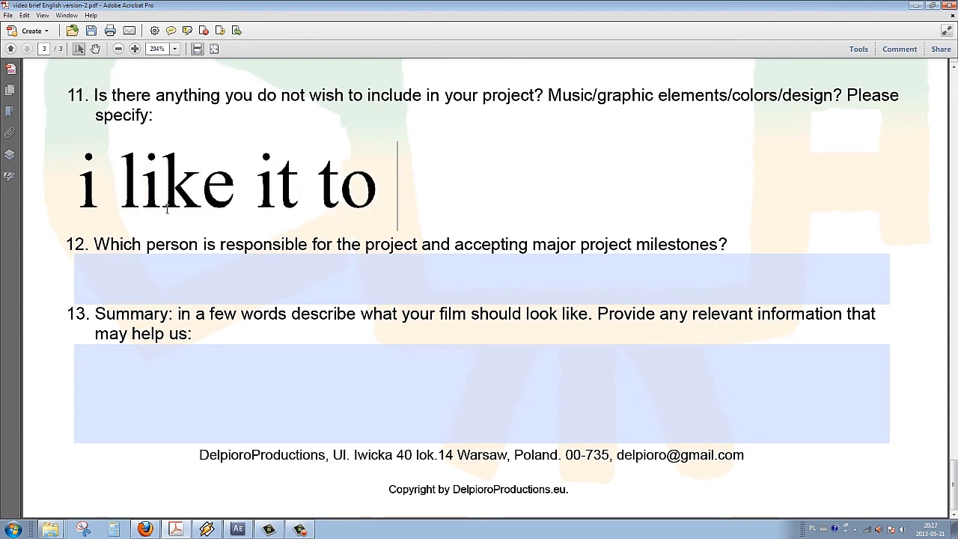
{"action": "type", "text": "be bl"}
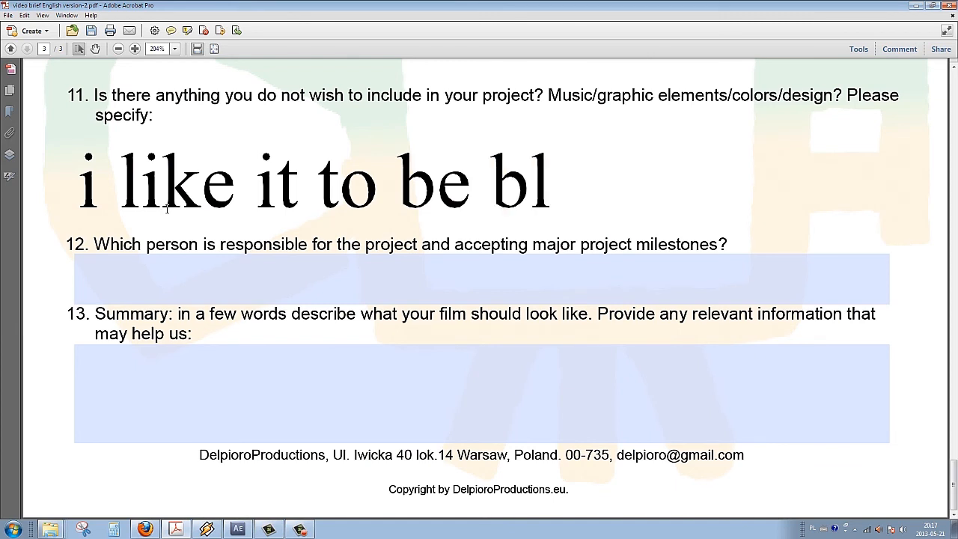
{"action": "type", "text": "ue"}
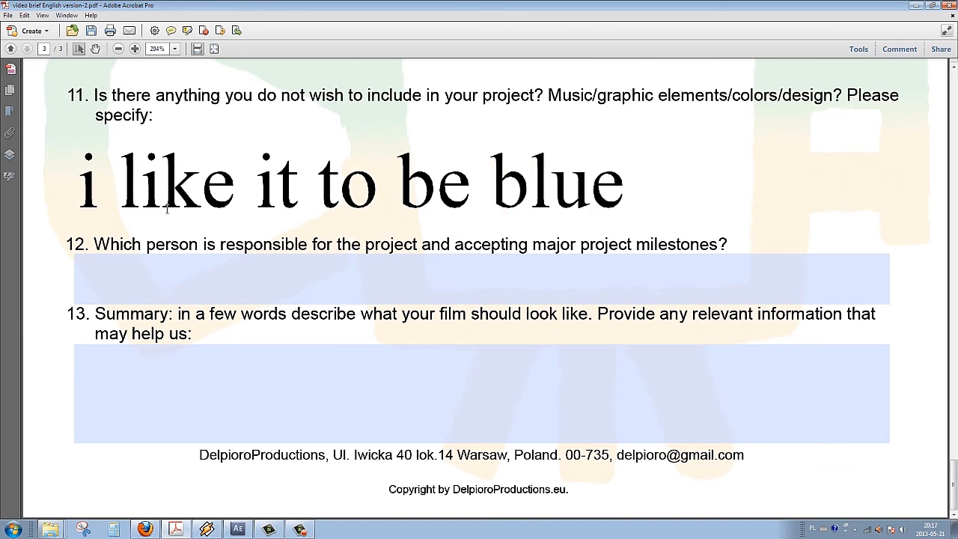
{"action": "type", "text": "and"}
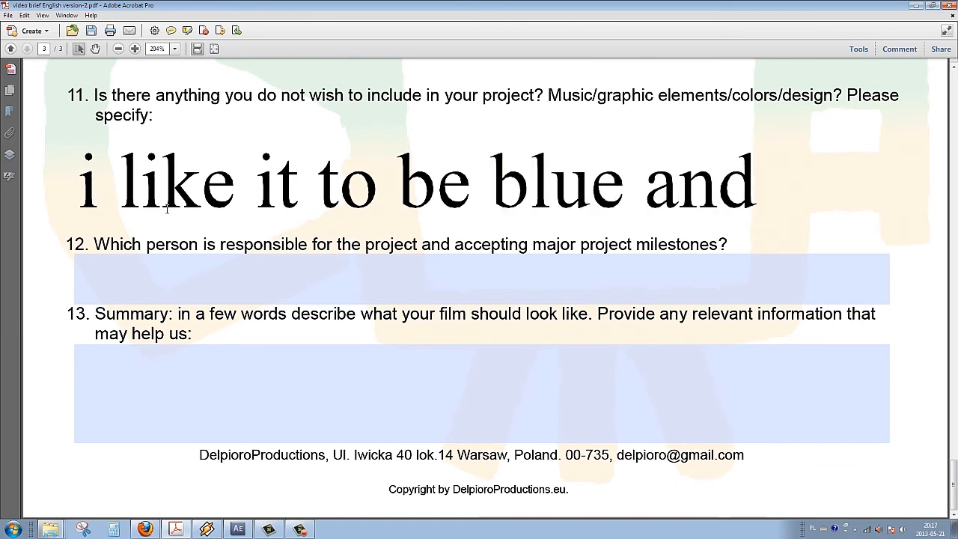
{"action": "type", "text": "maybe a"}
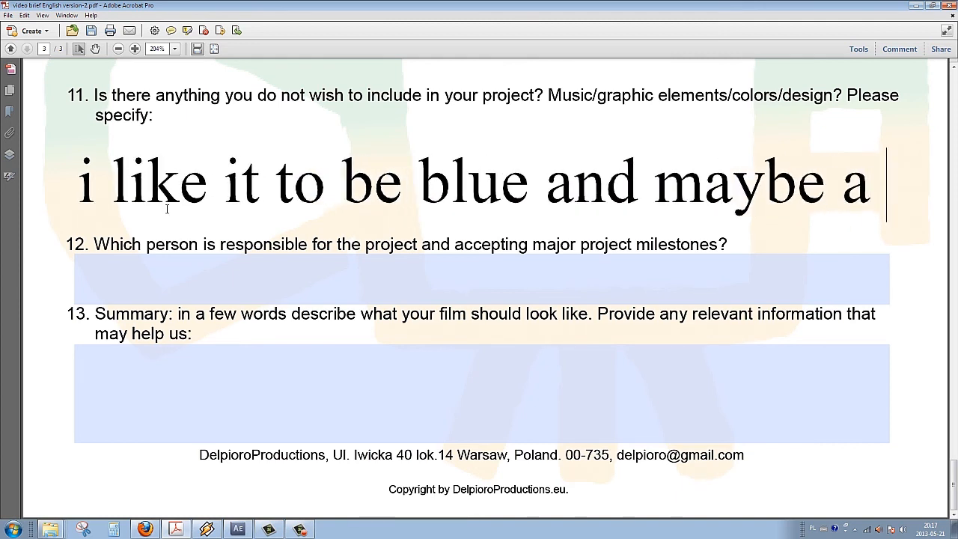
{"action": "type", "text": "bit"}
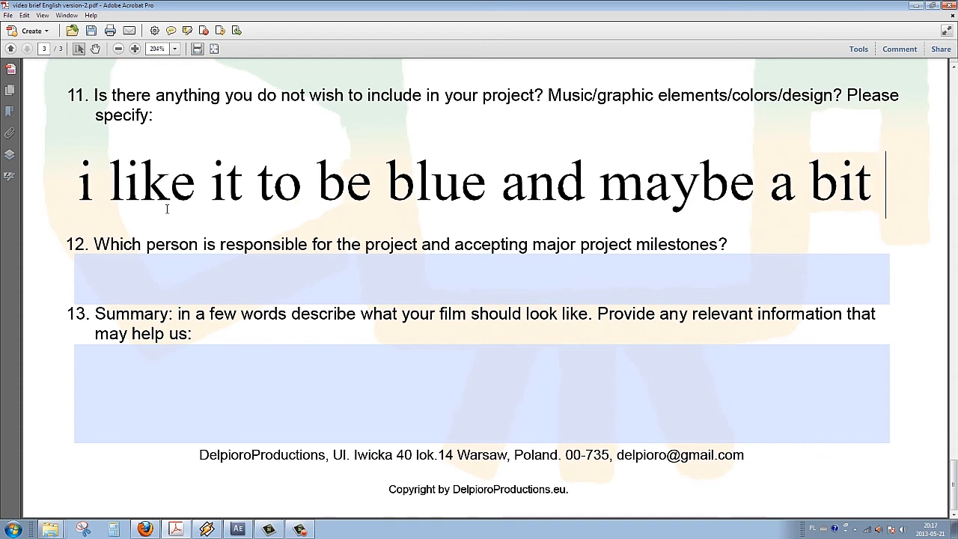
{"action": "type", "text": "orange"}
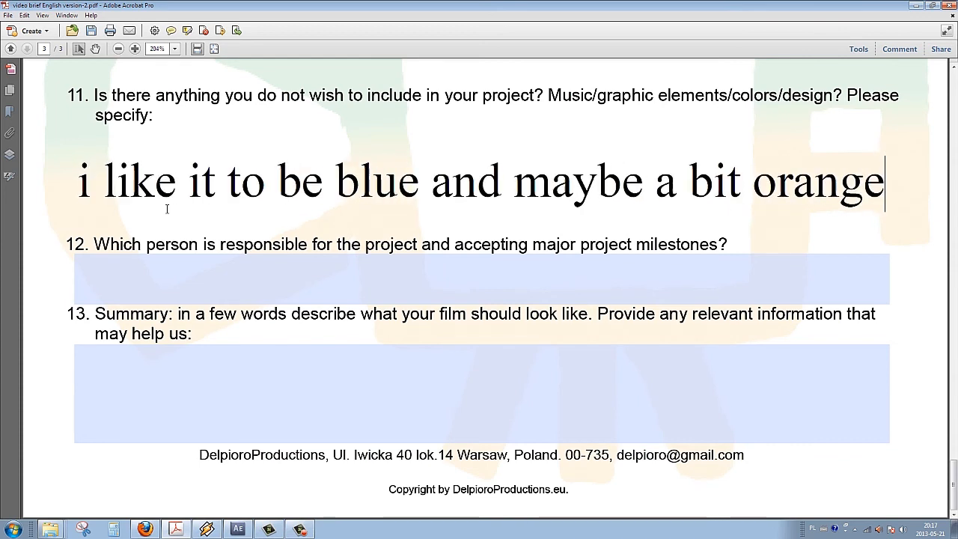
{"action": "type", "text": ":)"}
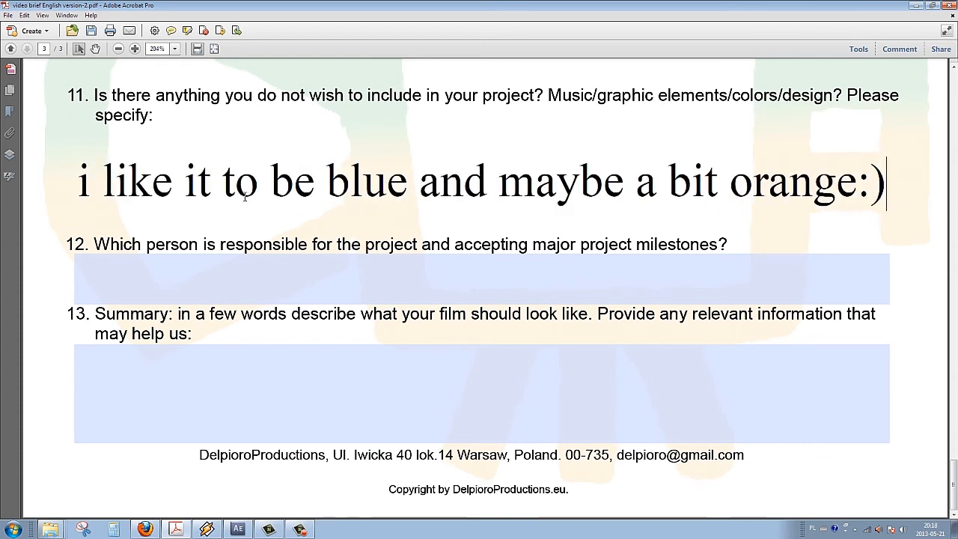
{"action": "mouse_move", "coordinate": [713, 234]}
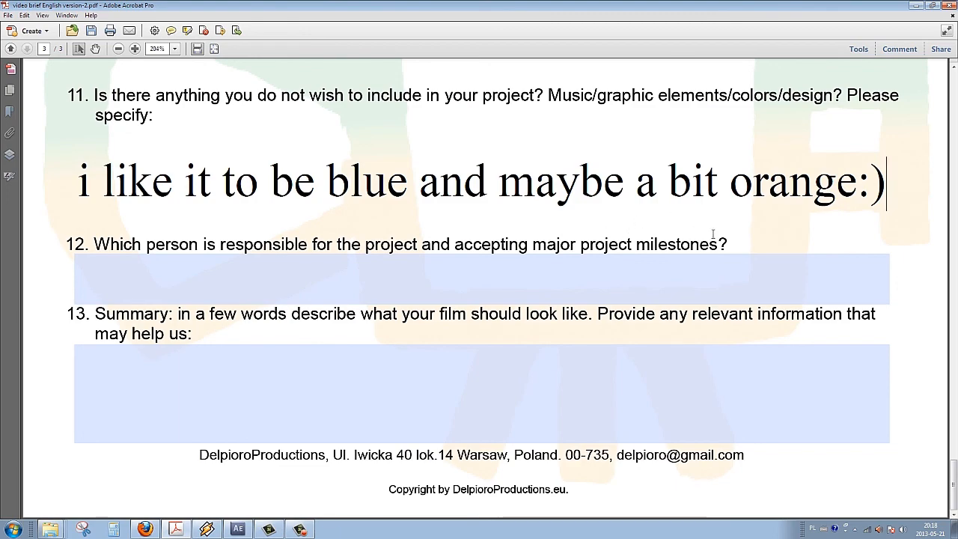